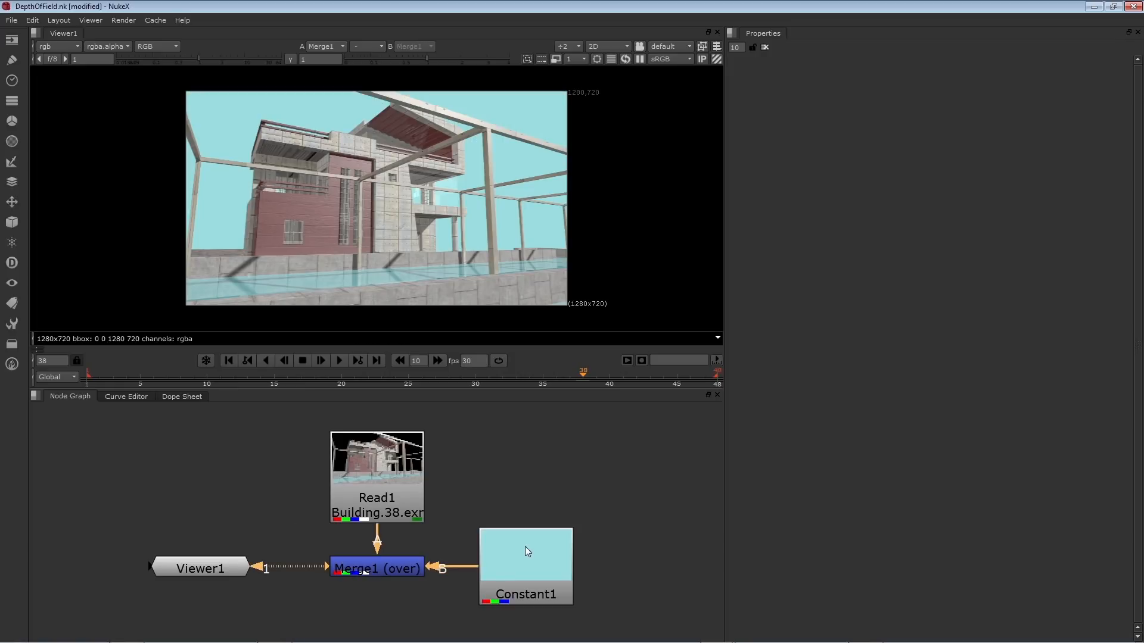
pyautogui.moveTo(421, 548)
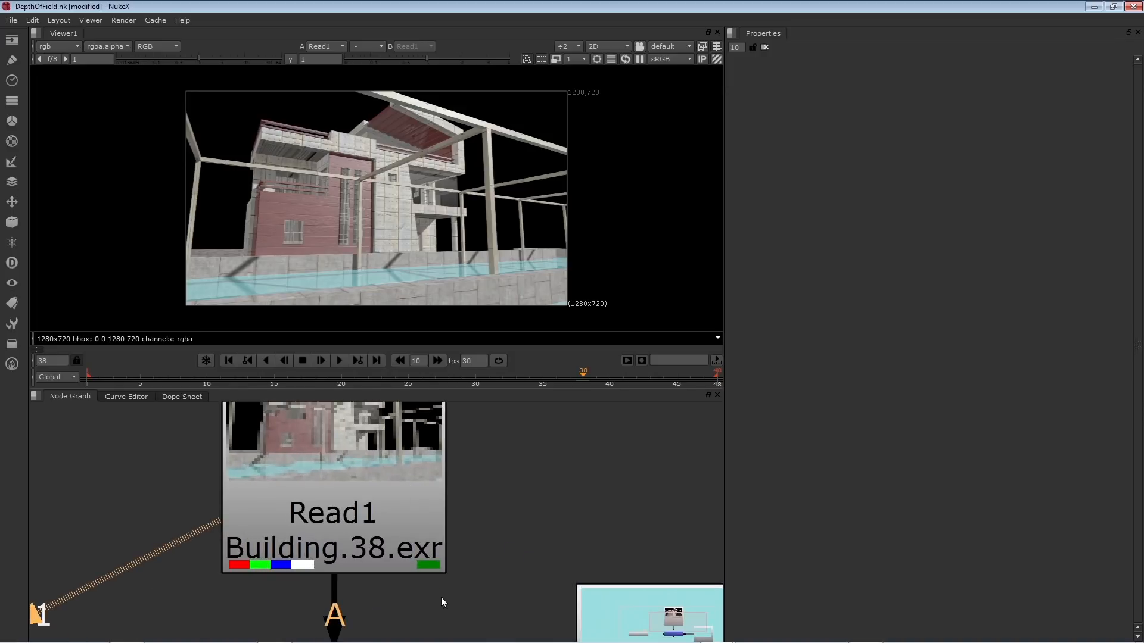
pyautogui.moveTo(457, 557)
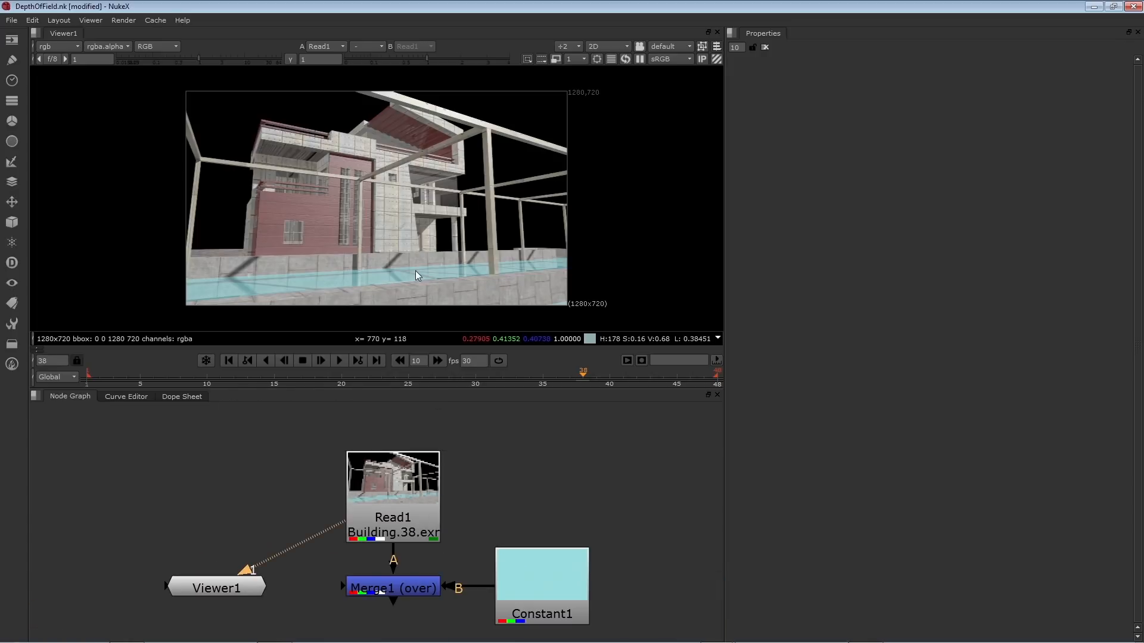
pyautogui.moveTo(274, 268)
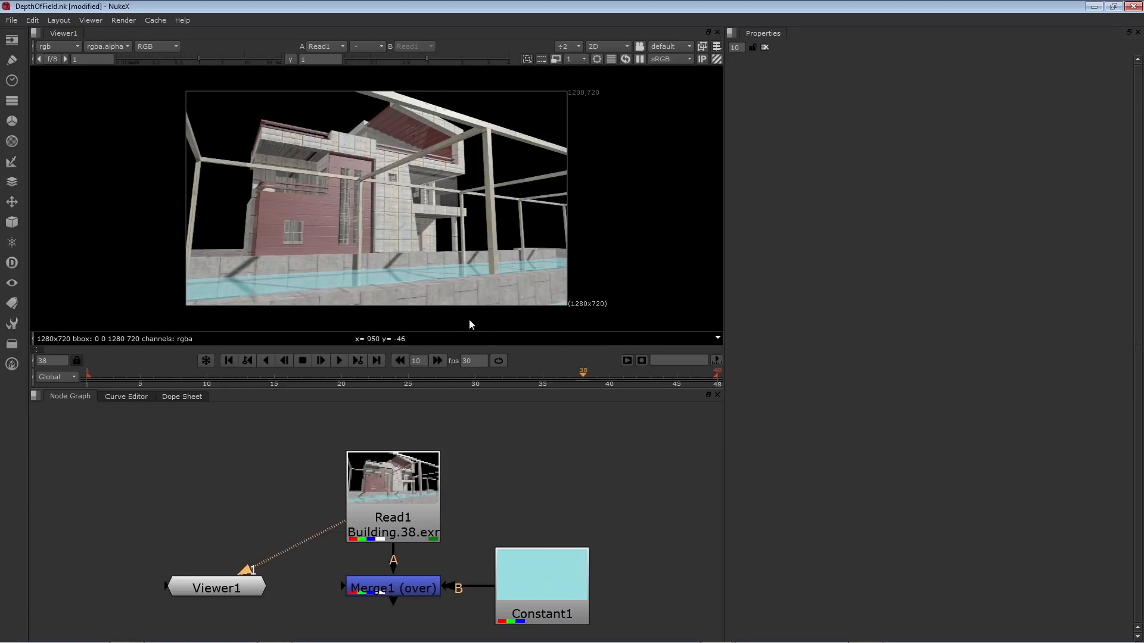
pyautogui.moveTo(527, 287)
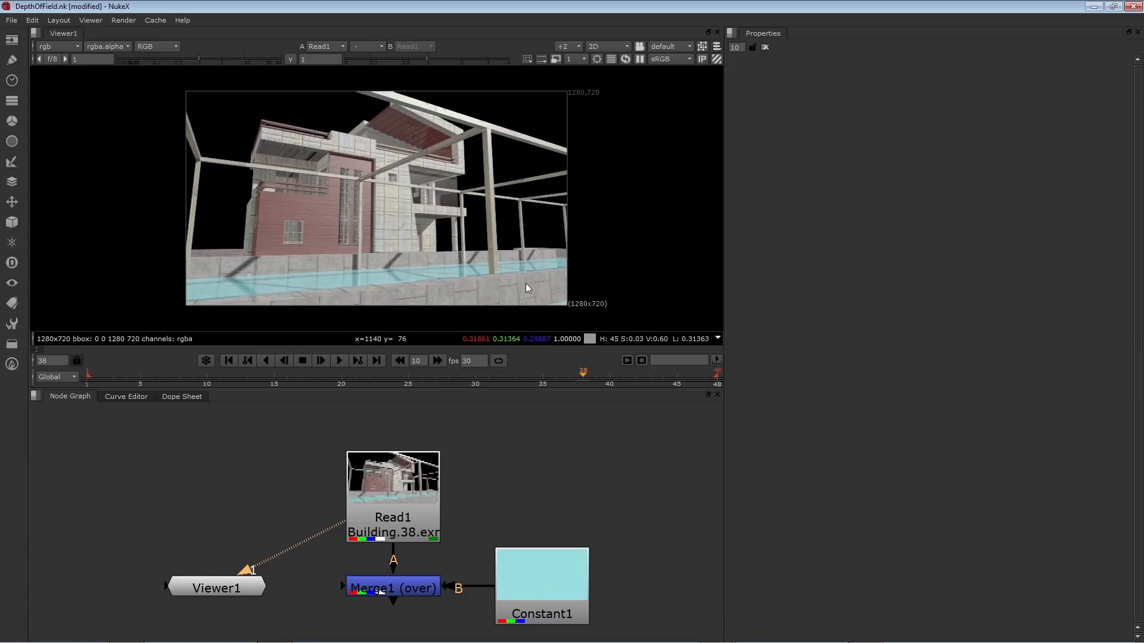
pyautogui.moveTo(366, 269)
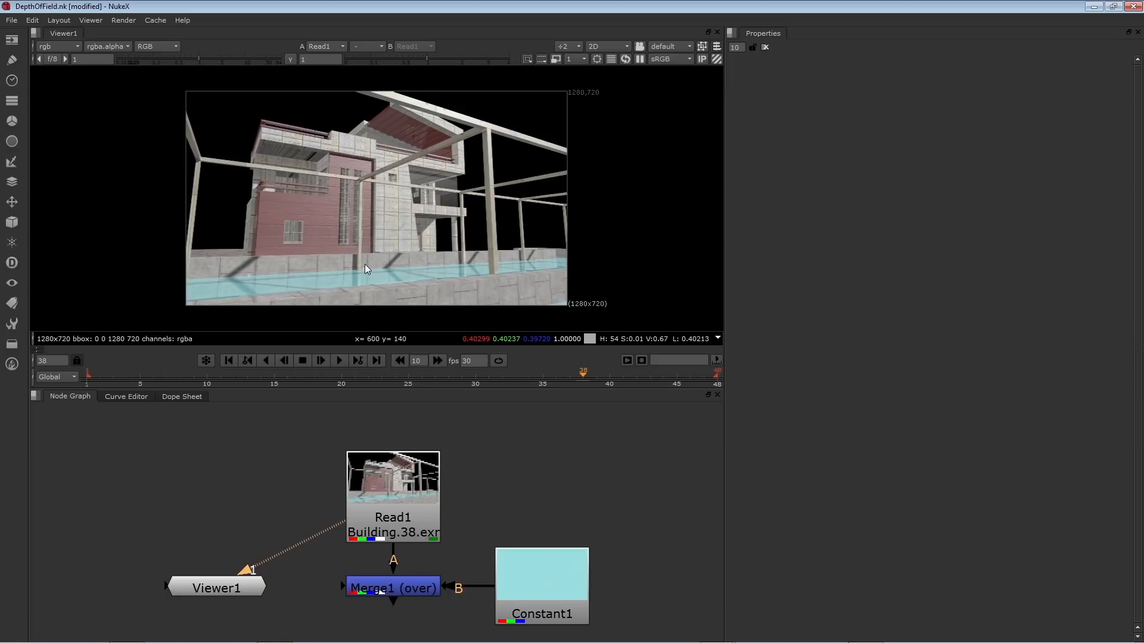
# Display the render's alpha matte and list the channels it contains.
pyautogui.click(156, 46)
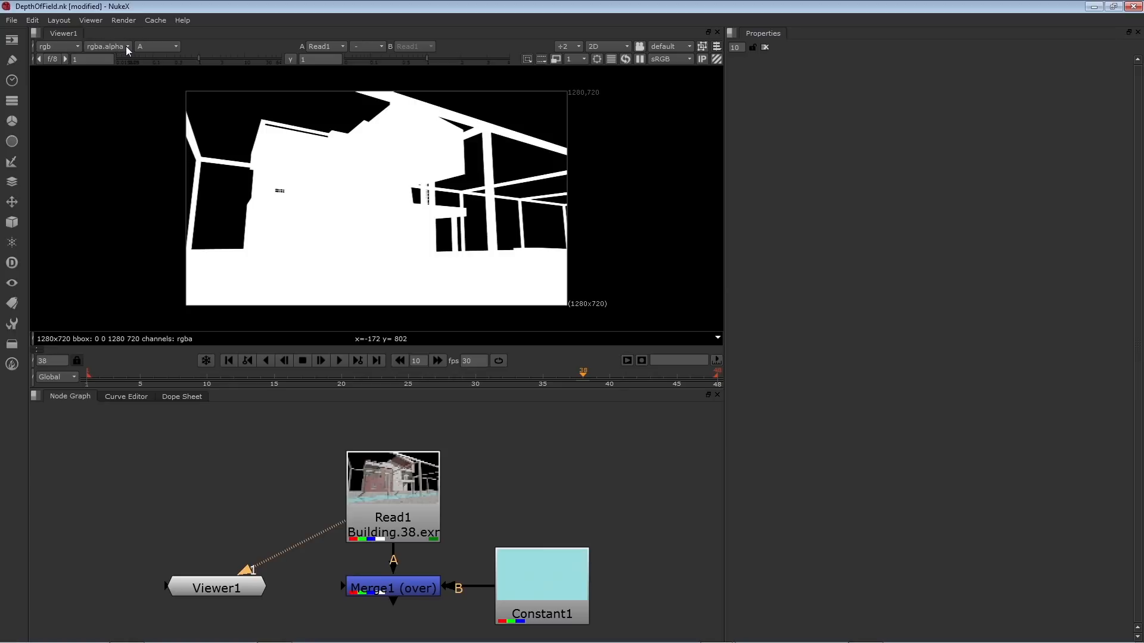
pyautogui.click(106, 47)
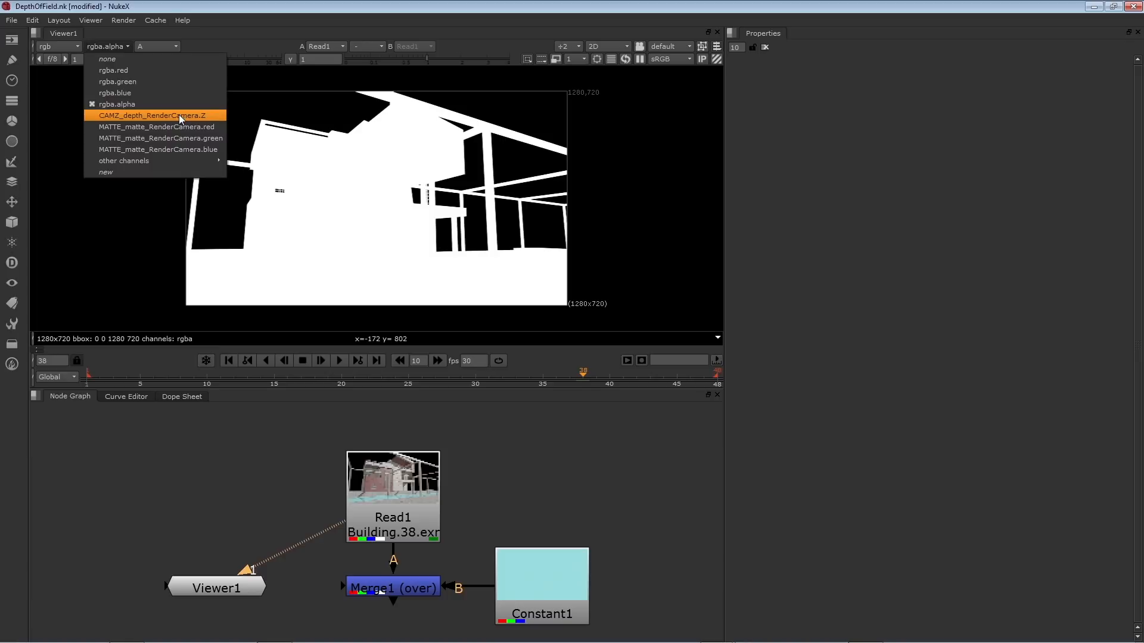
pyautogui.moveTo(206, 120)
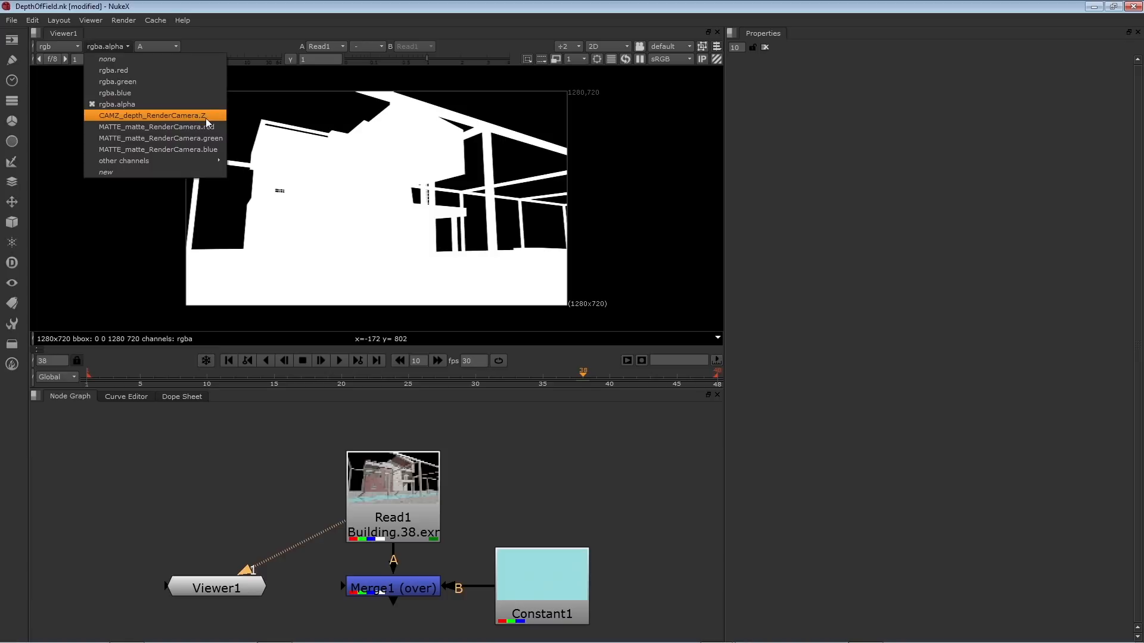
# Display the CAMZ_depth_RenderCamera.Z depth channel in the viewer.
pyautogui.click(151, 115)
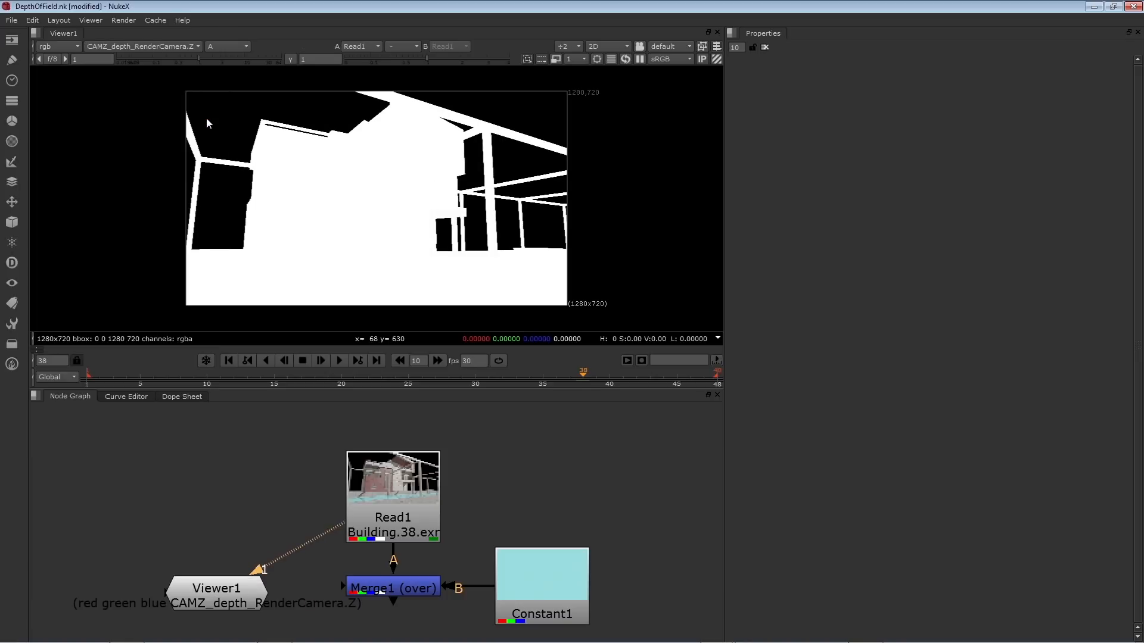
pyautogui.moveTo(311, 207)
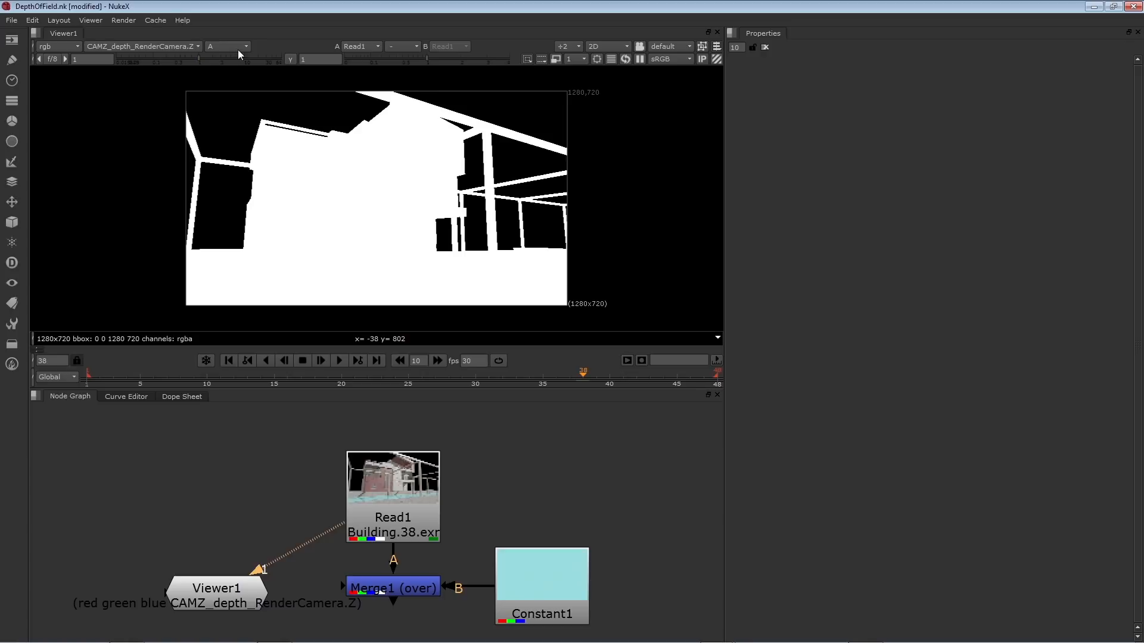
pyautogui.moveTo(240, 63)
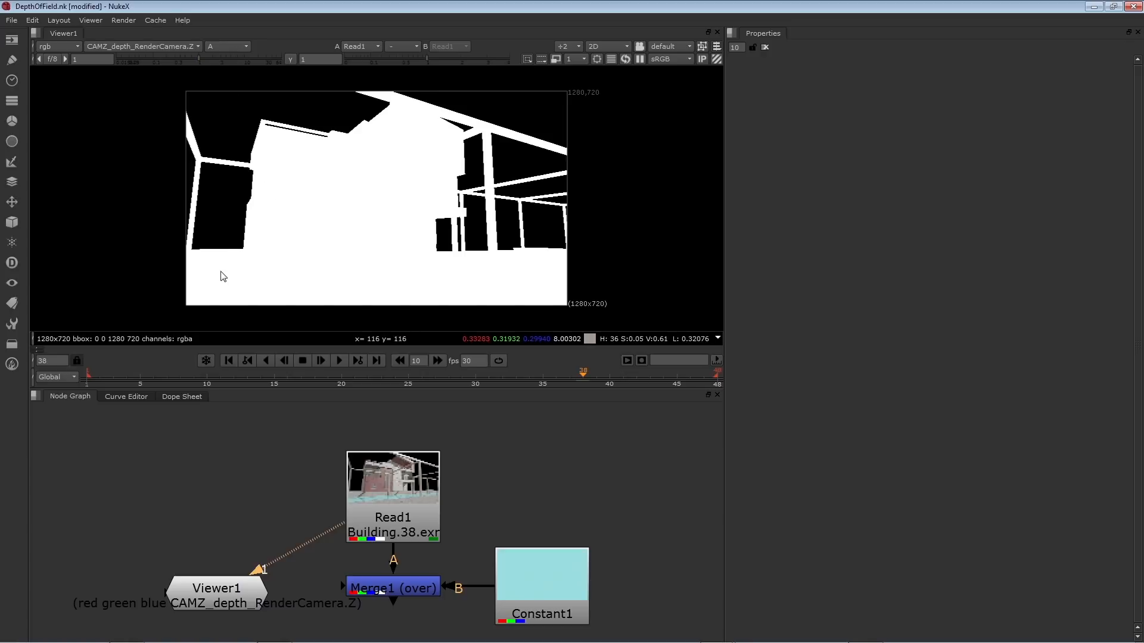
pyautogui.moveTo(587, 340)
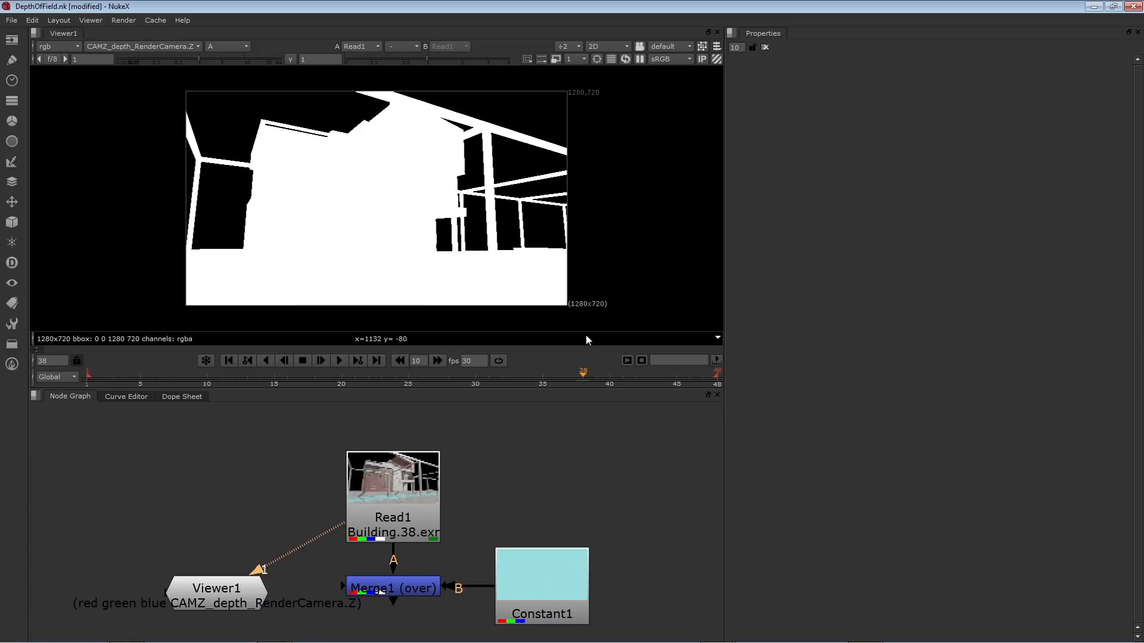
pyautogui.moveTo(532, 279)
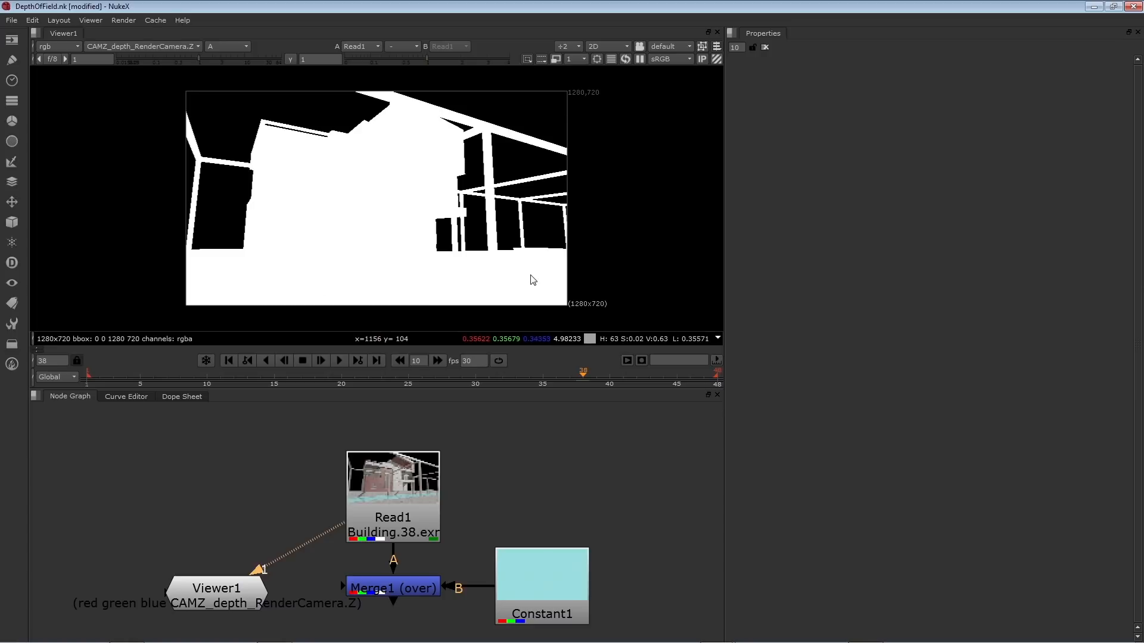
pyautogui.moveTo(269, 277)
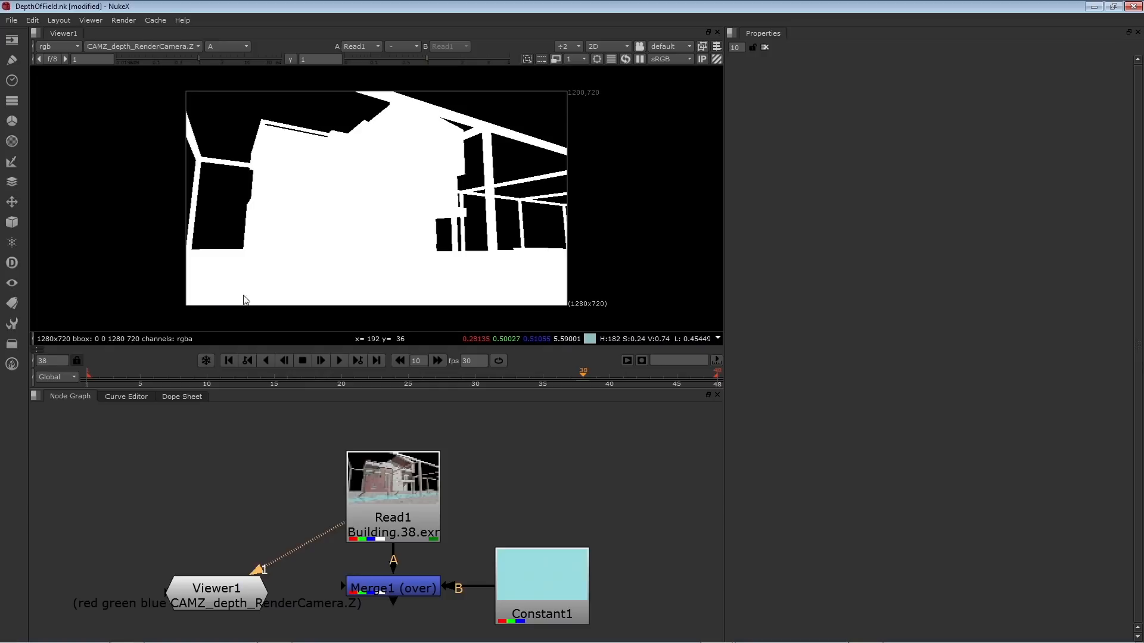
pyautogui.moveTo(275, 298)
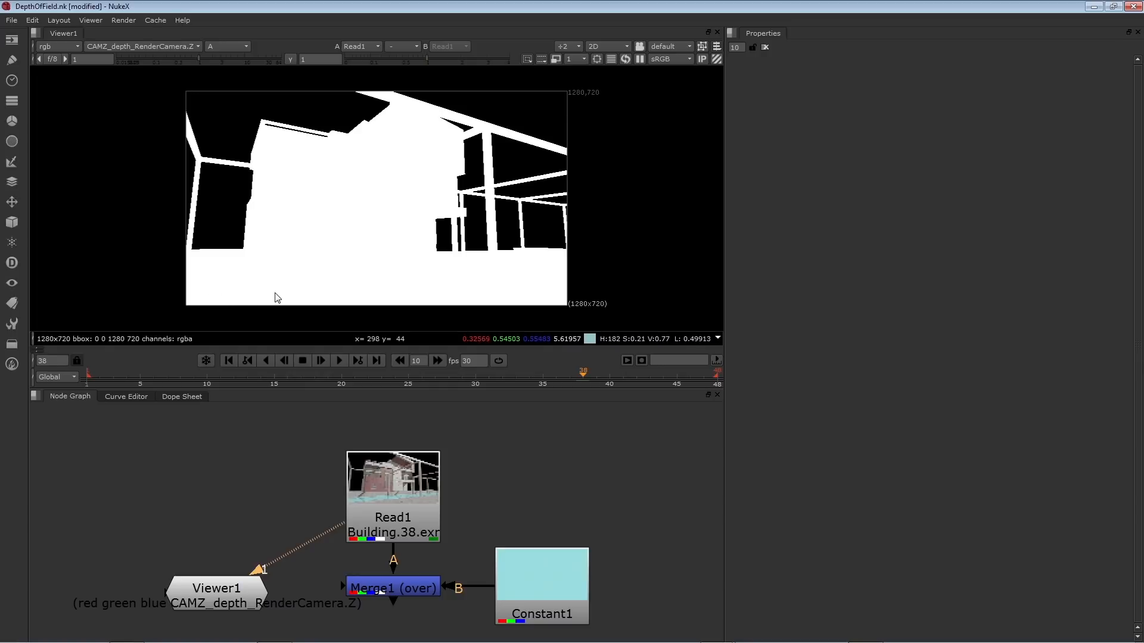
pyautogui.moveTo(327, 213)
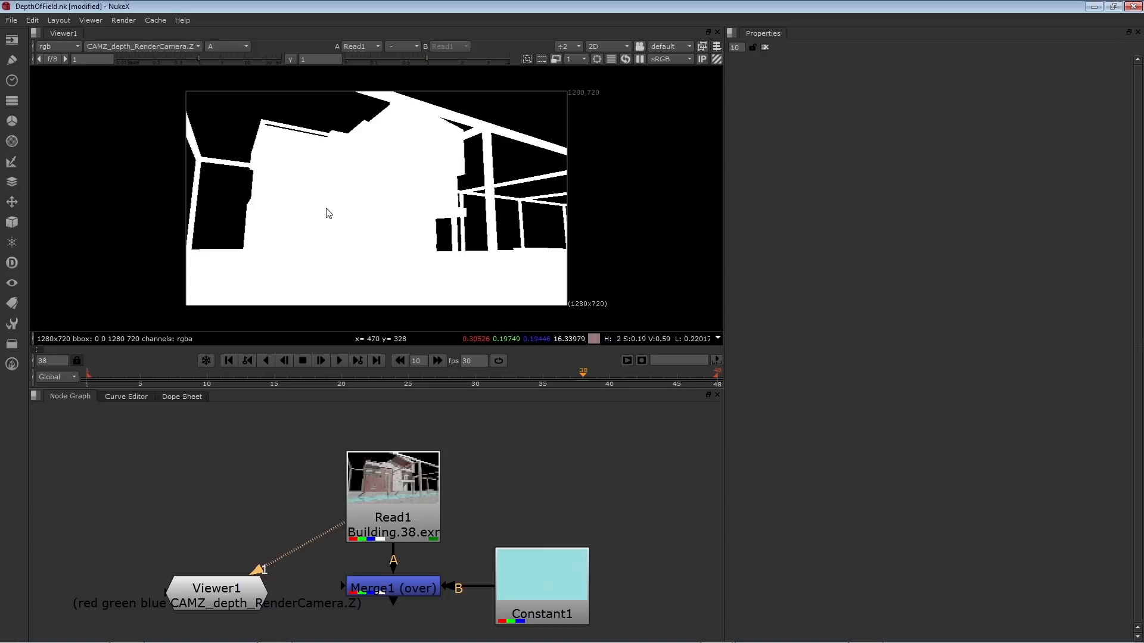
pyautogui.moveTo(358, 224)
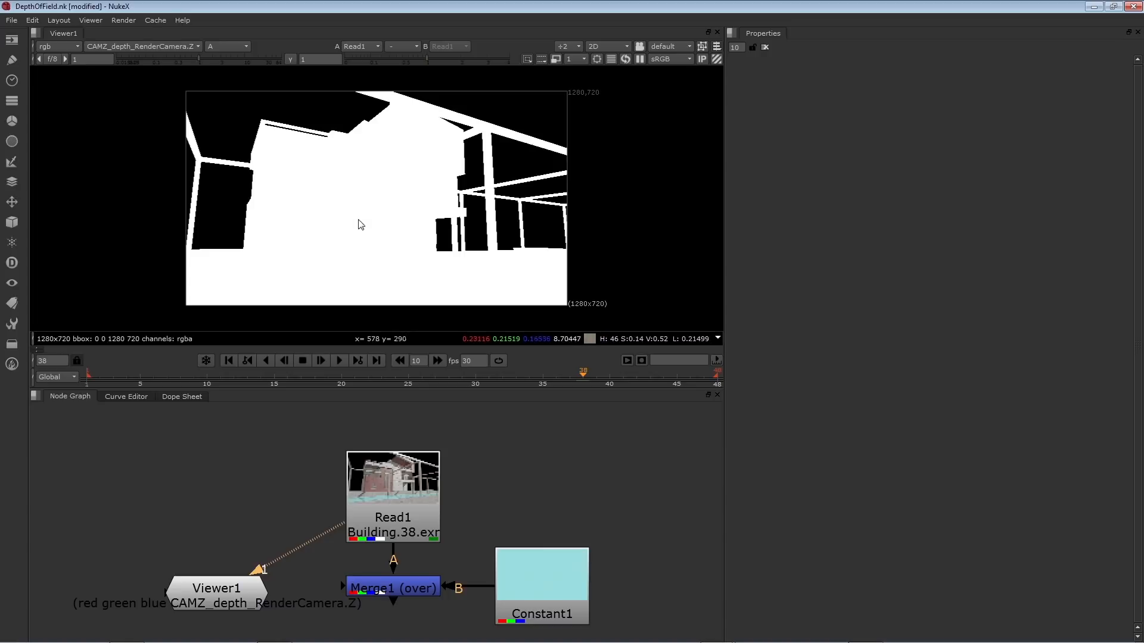
pyautogui.moveTo(326, 234)
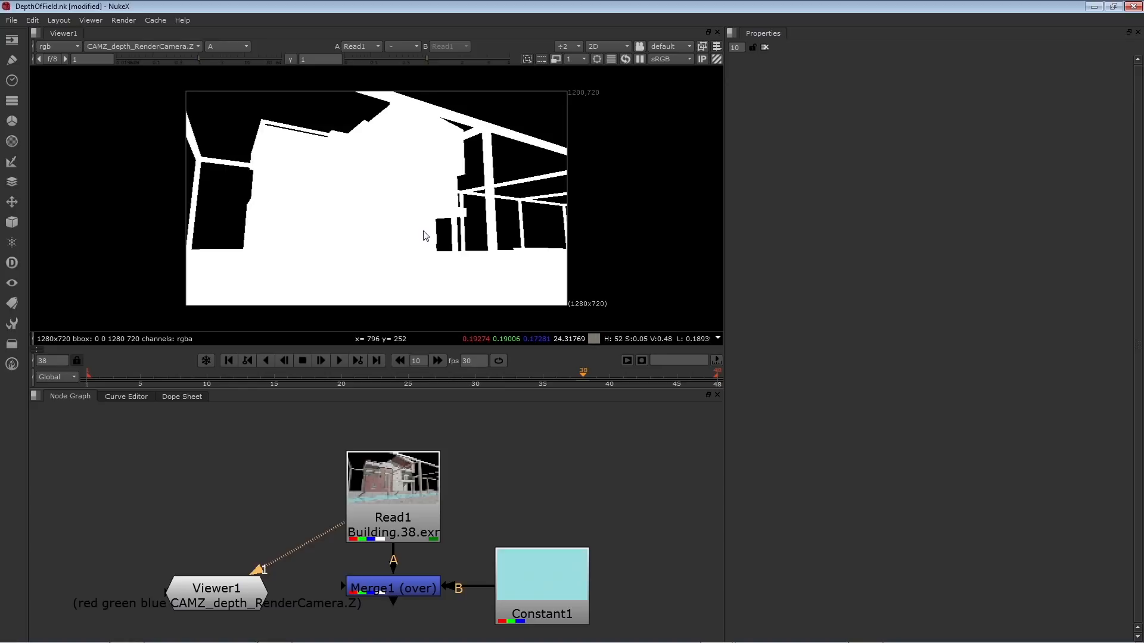
pyautogui.moveTo(344, 121)
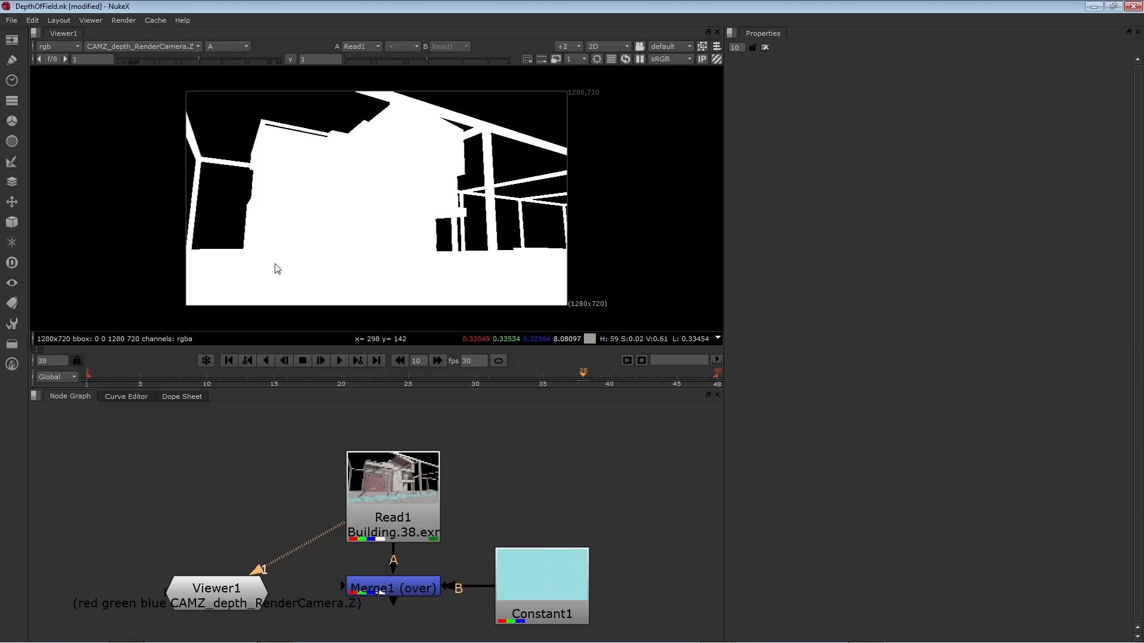
pyautogui.moveTo(291, 278)
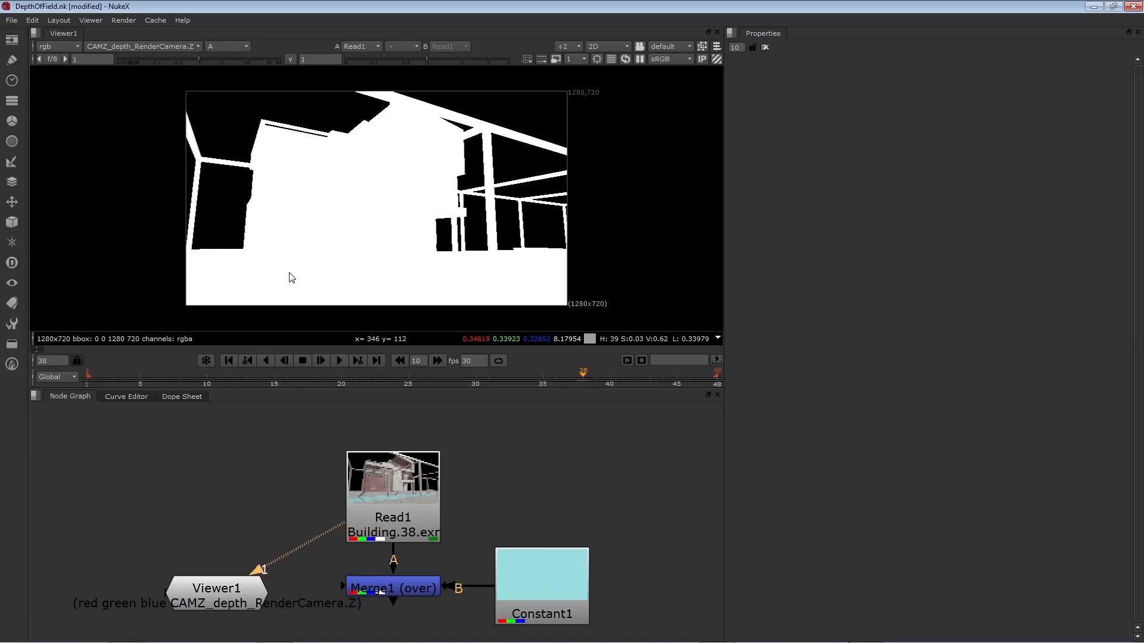
pyautogui.moveTo(394, 278)
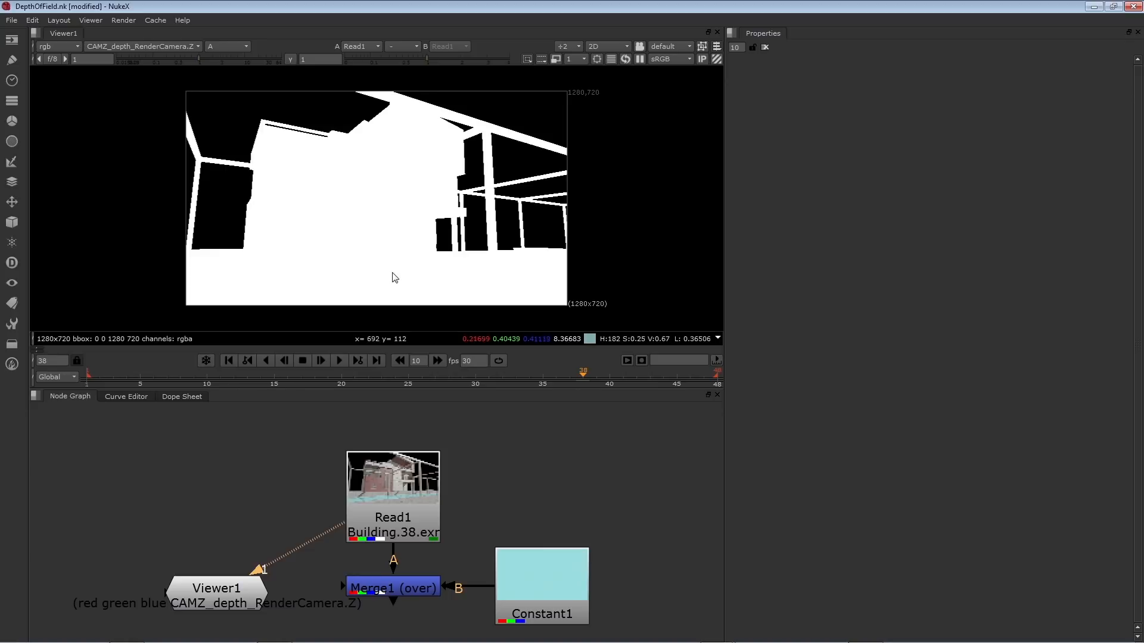
pyautogui.moveTo(439, 277)
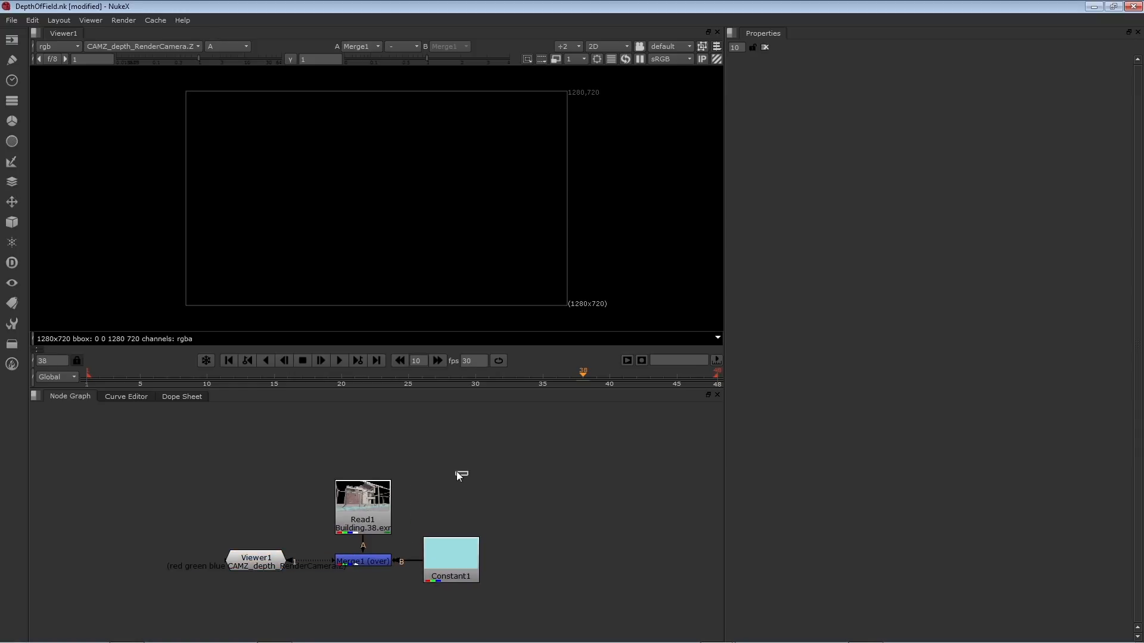
pyautogui.moveTo(457, 474)
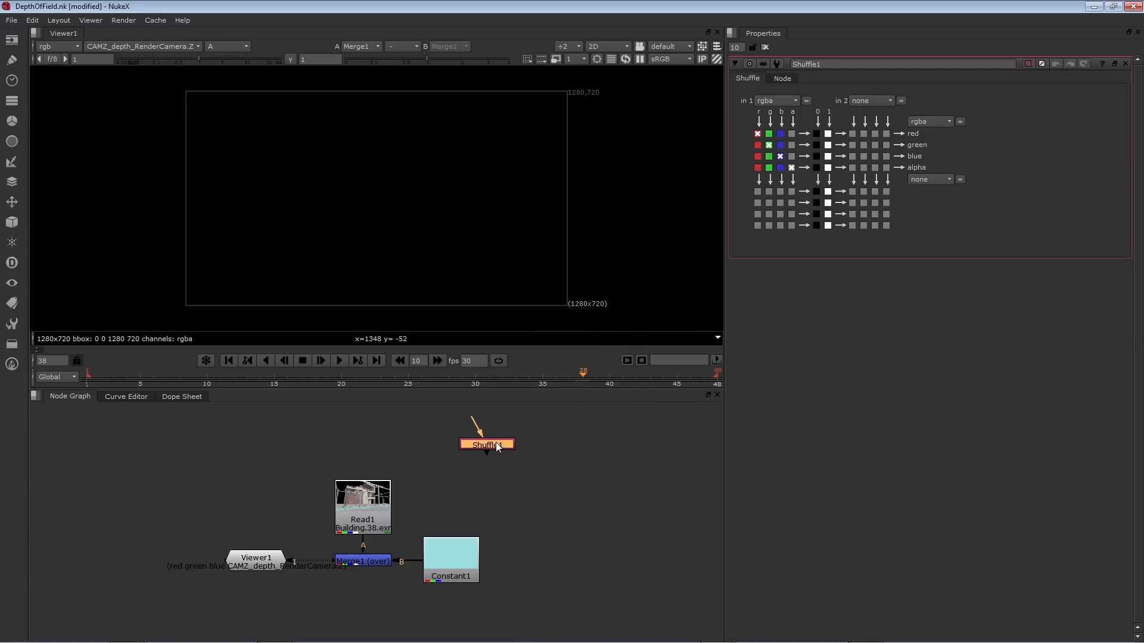
# Feed Read1 into the Shuffle node and shuffle from the CAMZ_depth_RenderCamera layer.
pyautogui.moveTo(486, 445); pyautogui.dragTo(531, 500)
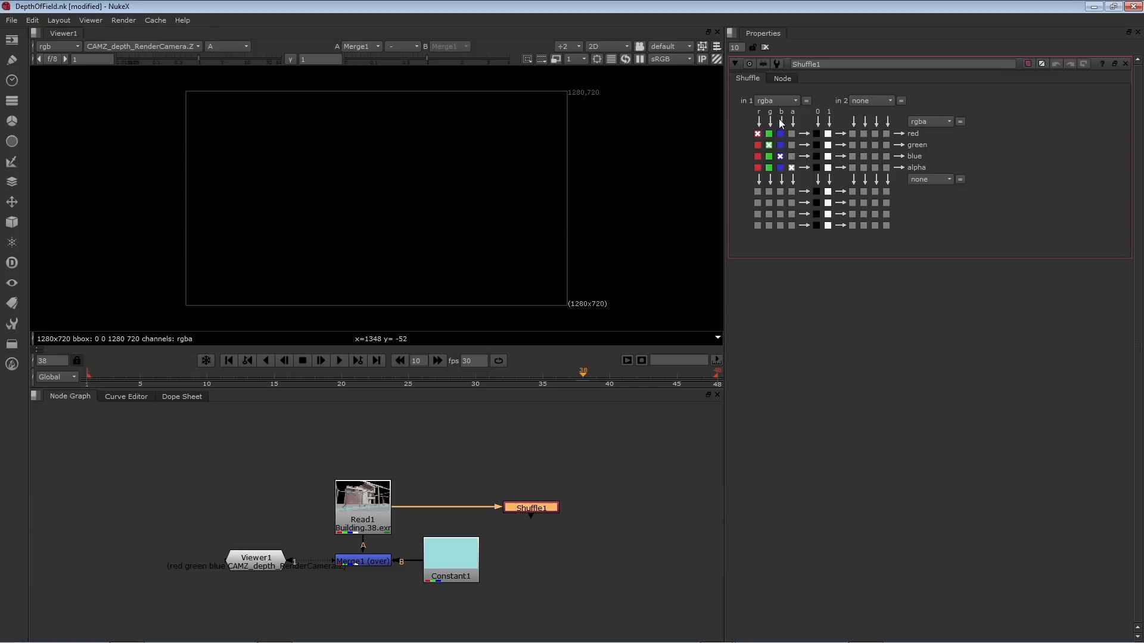
pyautogui.moveTo(795, 102)
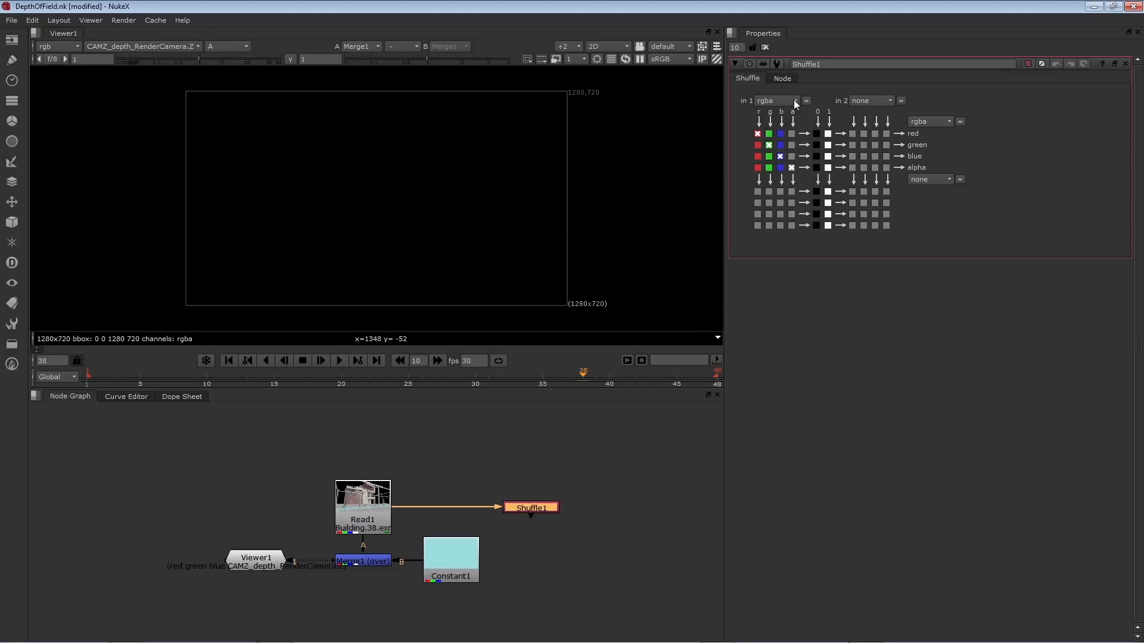
pyautogui.click(795, 100)
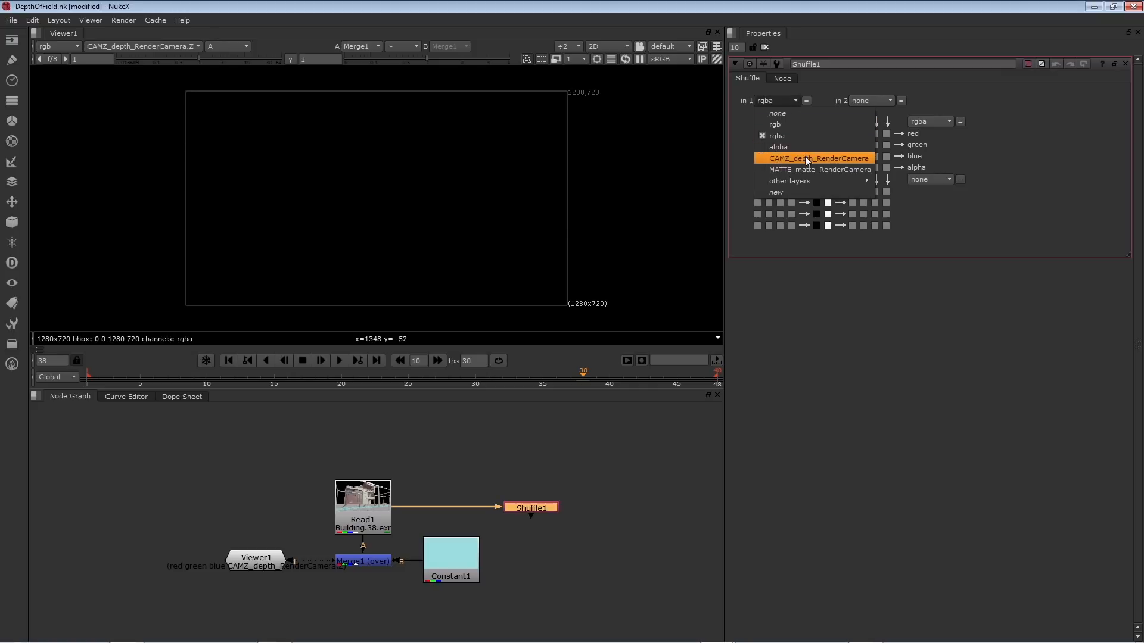
pyautogui.click(817, 159)
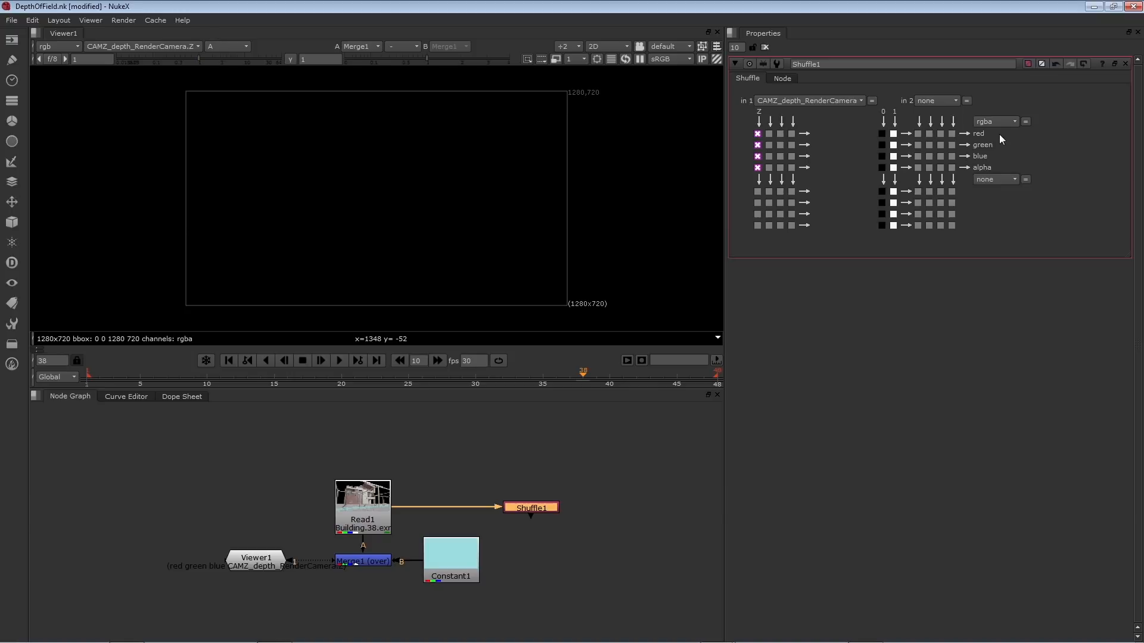
pyautogui.moveTo(989, 177)
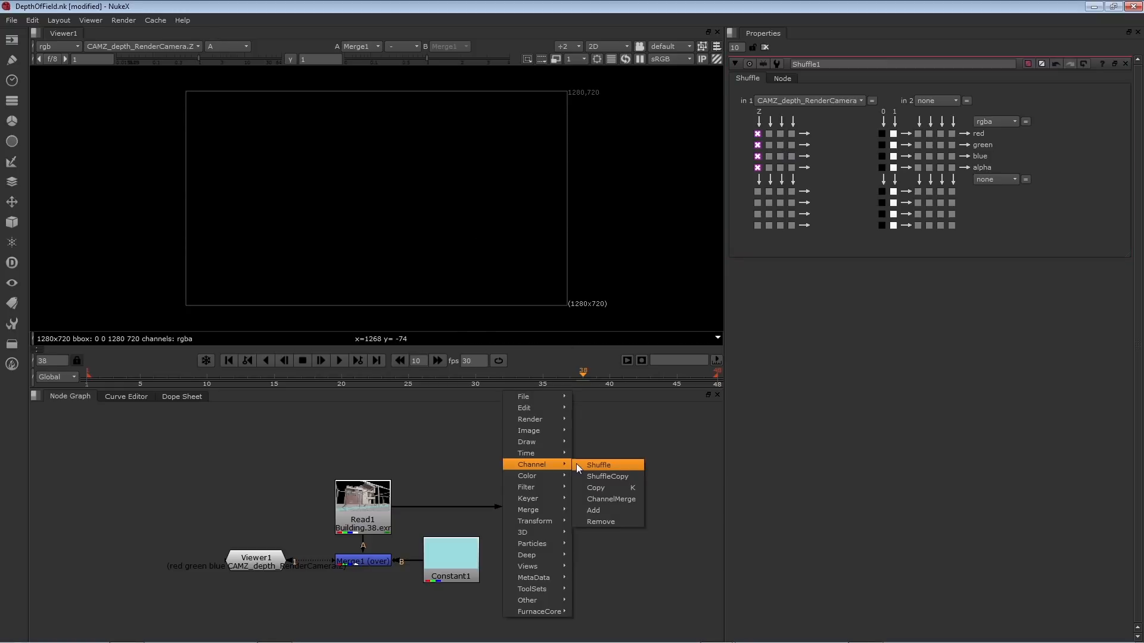
pyautogui.moveTo(527, 509)
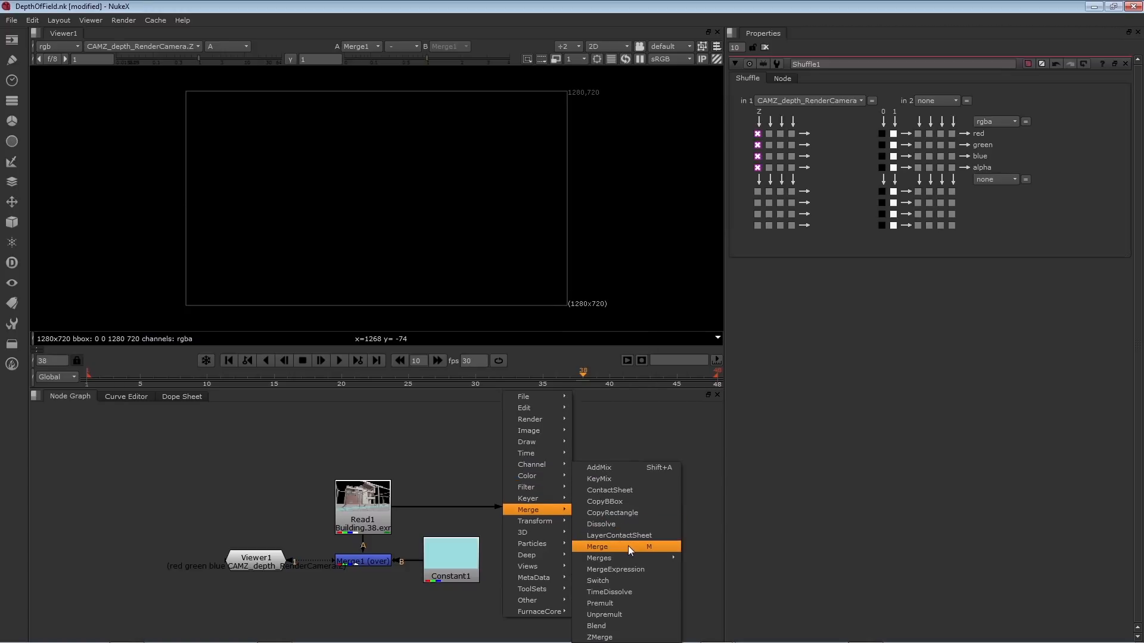
# Merge Shuffle1 as A over a new Constant node as background.
pyautogui.click(597, 547)
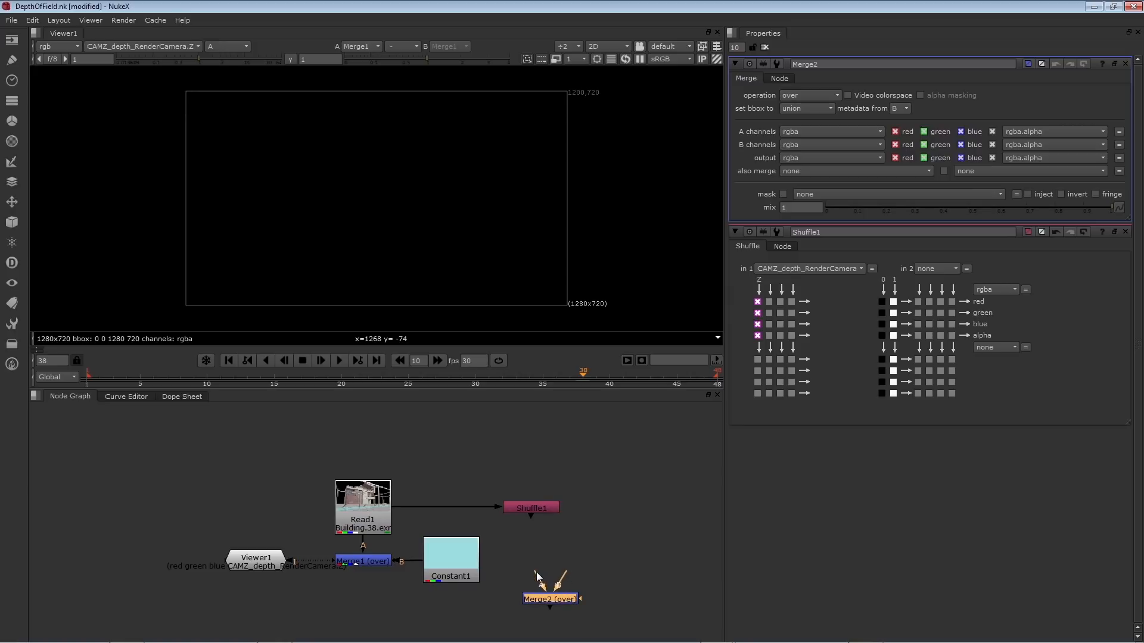
pyautogui.moveTo(551, 599); pyautogui.dragTo(531, 548)
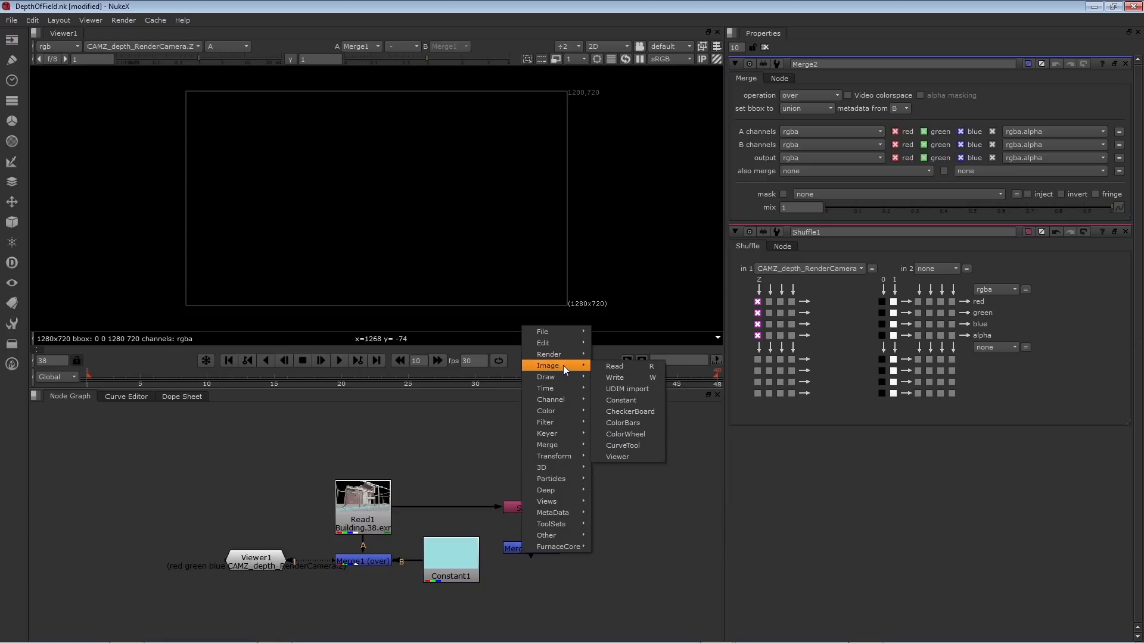
pyautogui.moveTo(621, 400)
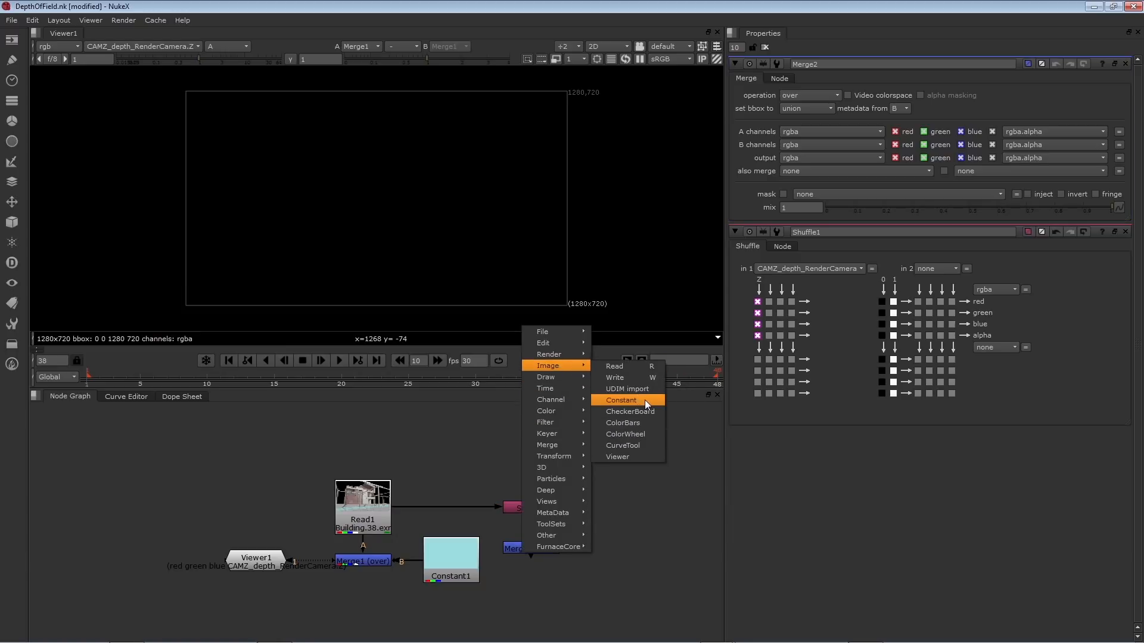
pyautogui.click(622, 401)
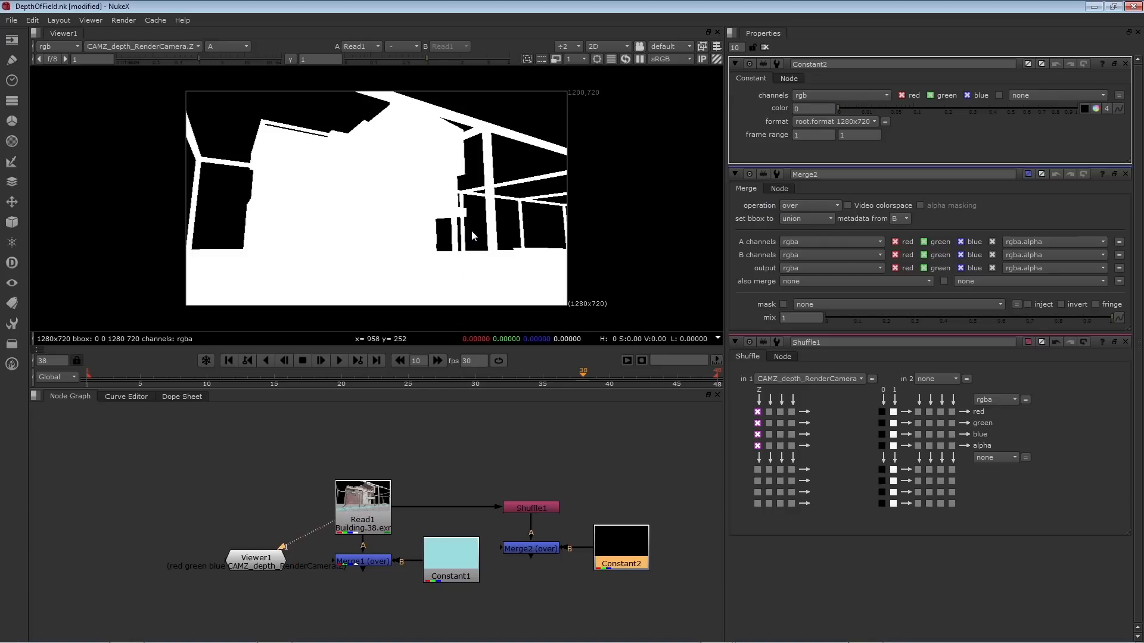
pyautogui.moveTo(474, 237)
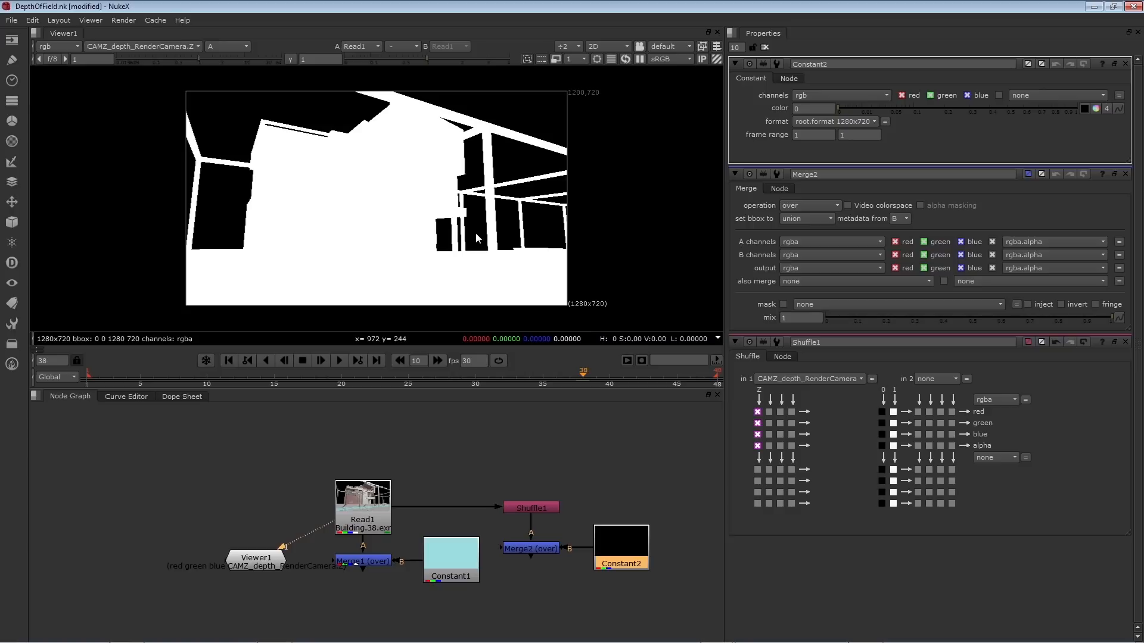
pyautogui.moveTo(478, 238)
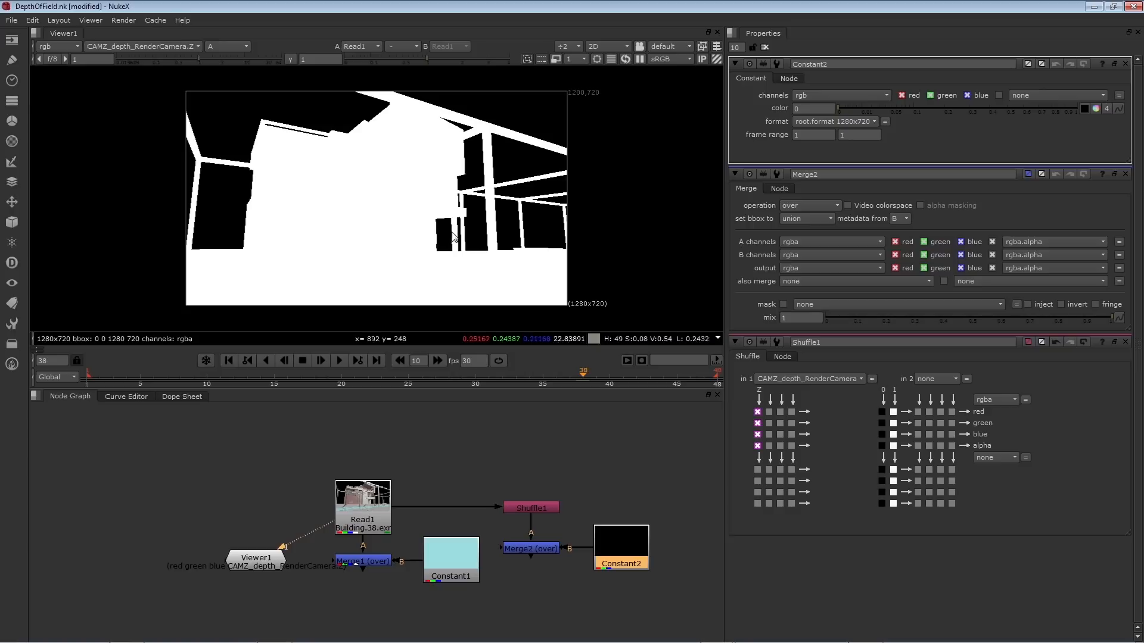
pyautogui.moveTo(425, 241)
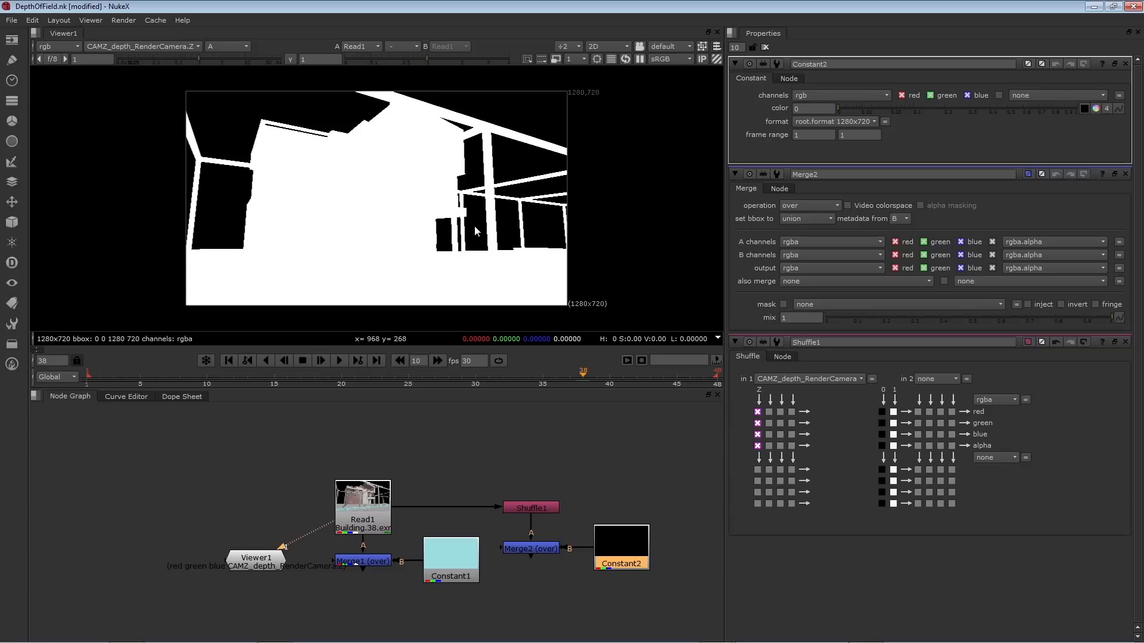
pyautogui.moveTo(619, 535)
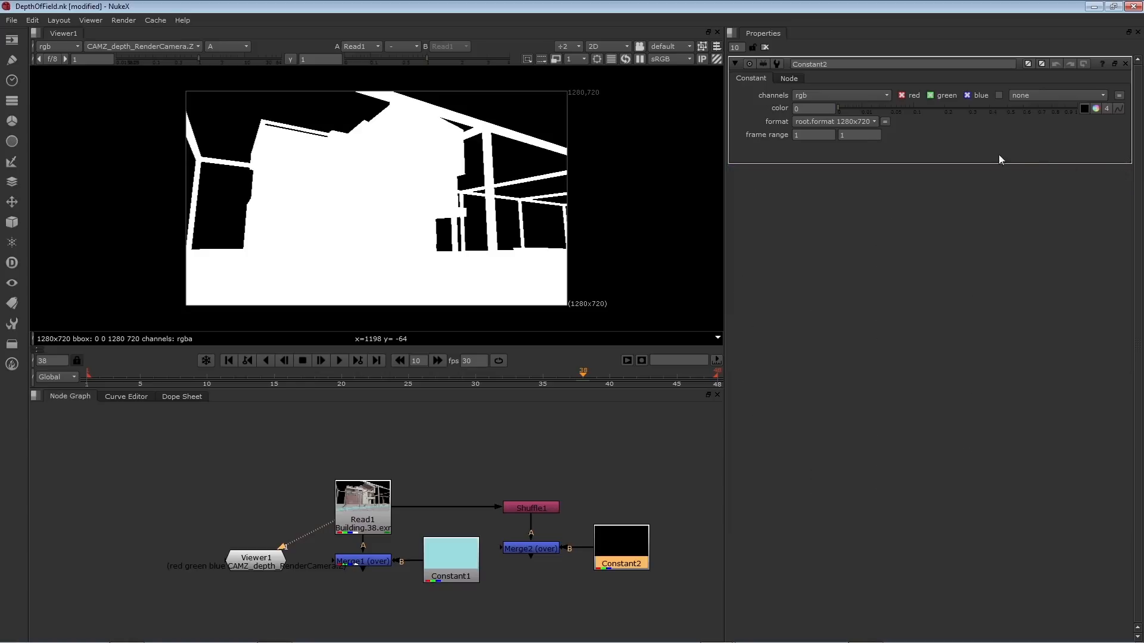
pyautogui.moveTo(824, 110)
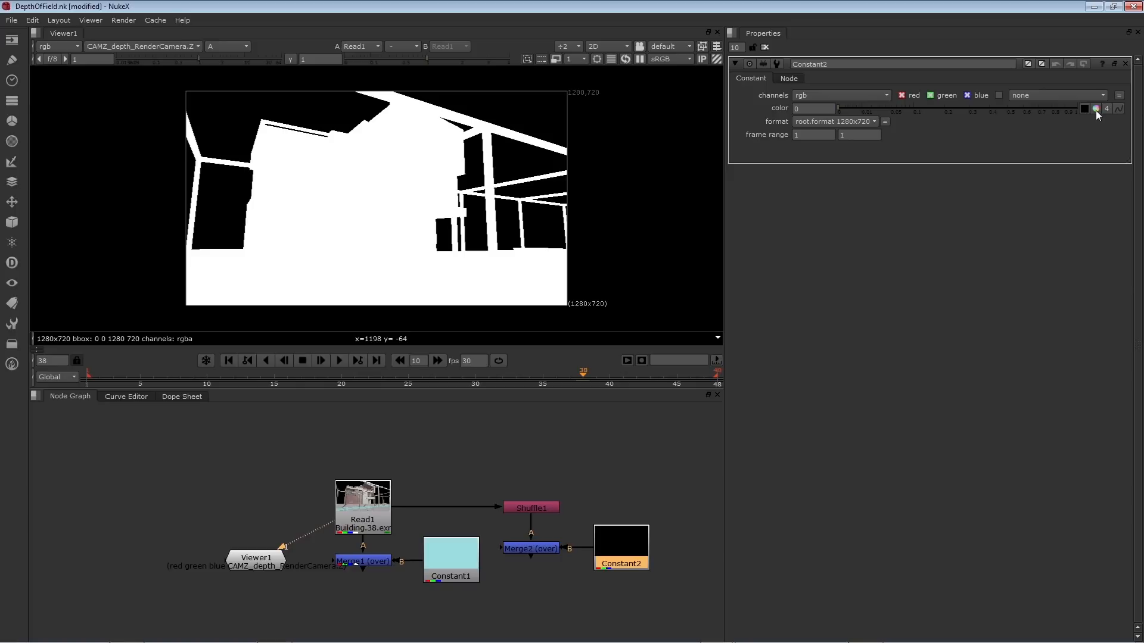
pyautogui.moveTo(1087, 117)
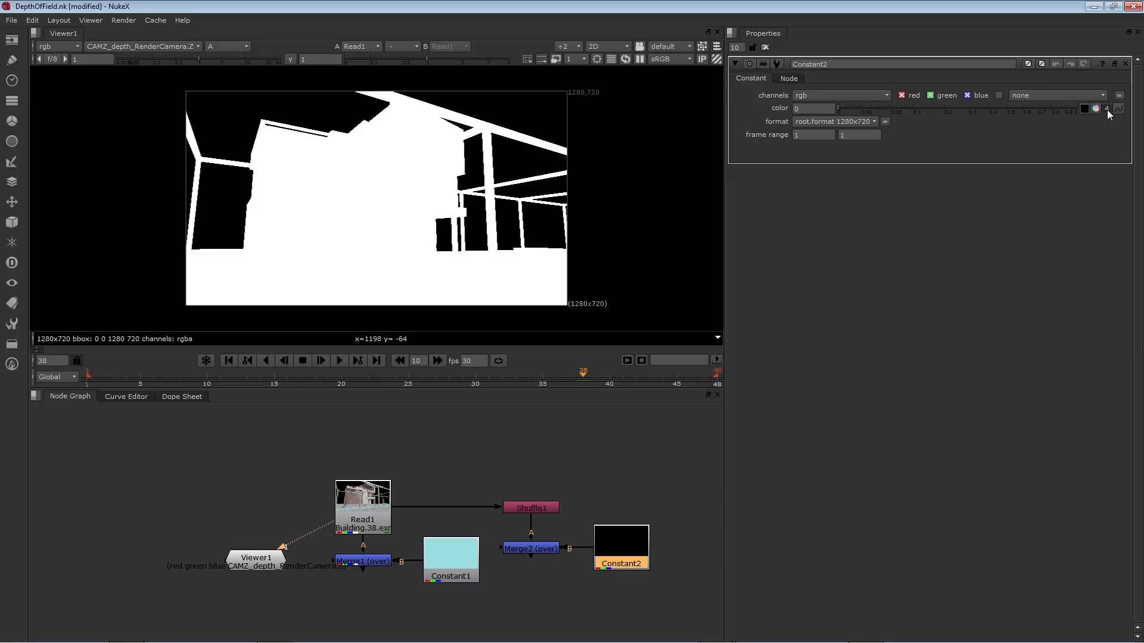
# Split Constant2's colour into channels and enter 30.
pyautogui.click(1117, 108)
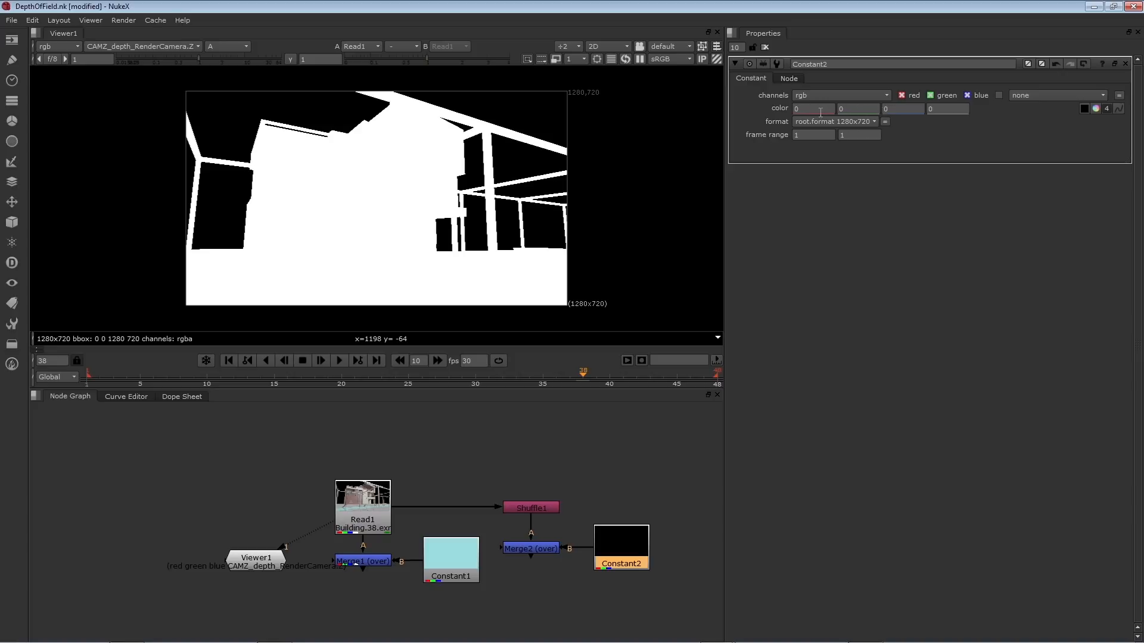
pyautogui.write('30')
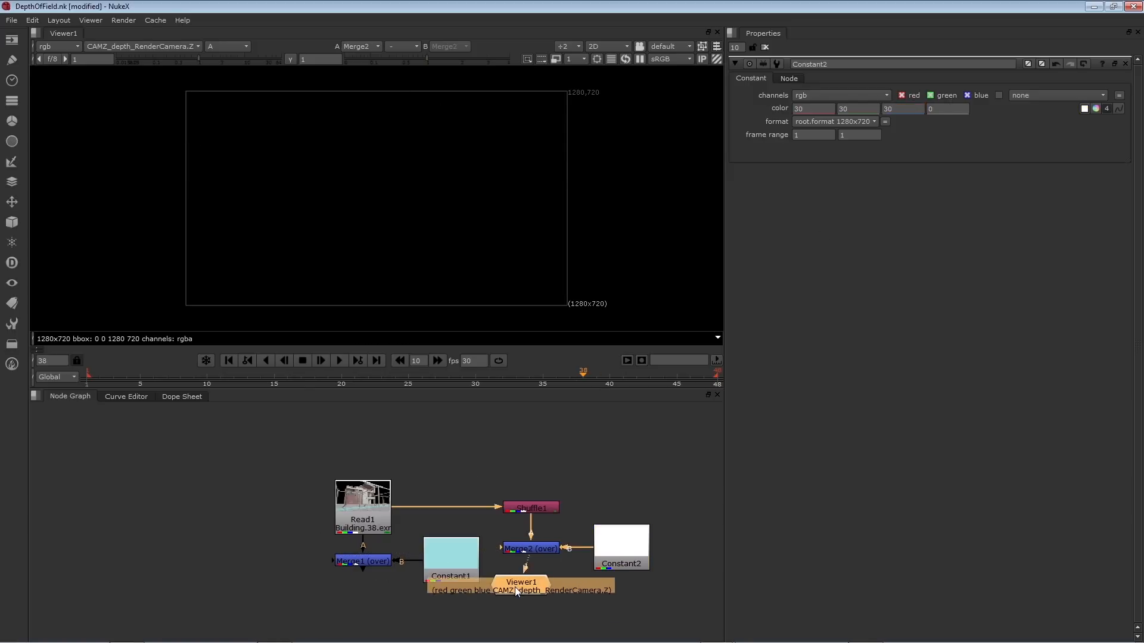
# Connect Viewer1 to Merge2's output.
pyautogui.moveTo(520, 581); pyautogui.dragTo(530, 589)
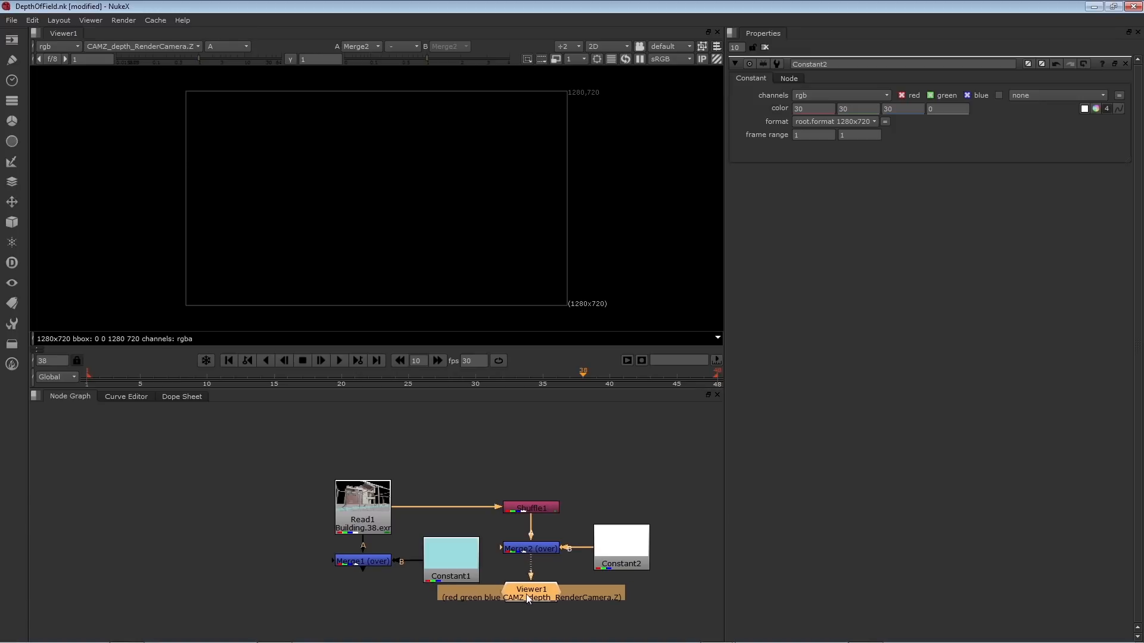
pyautogui.moveTo(379, 167)
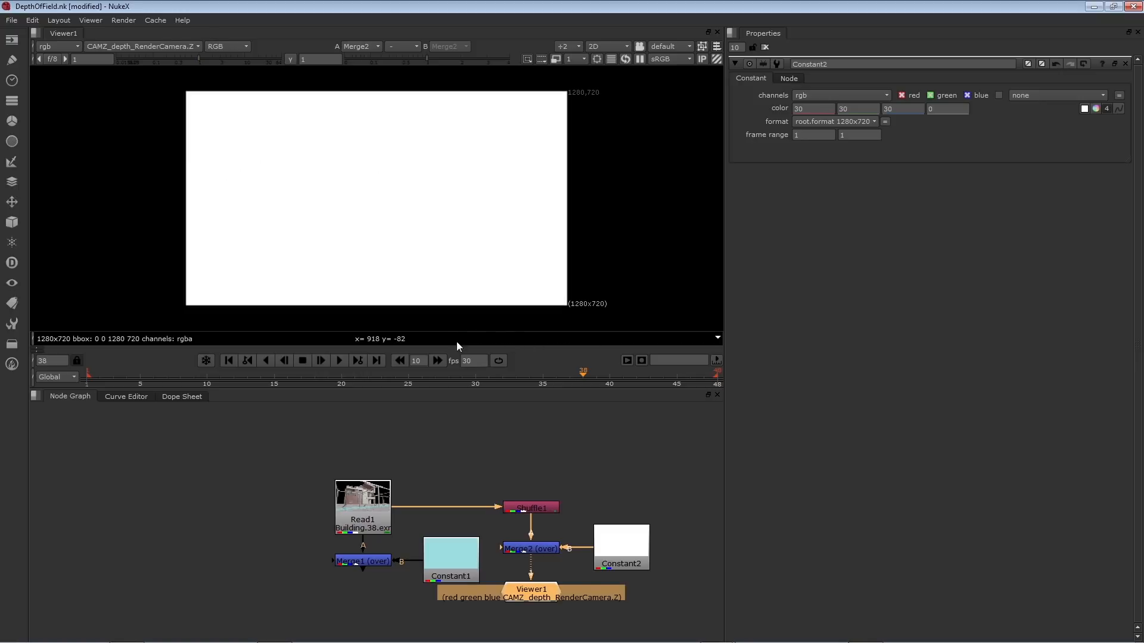
pyautogui.moveTo(241, 298)
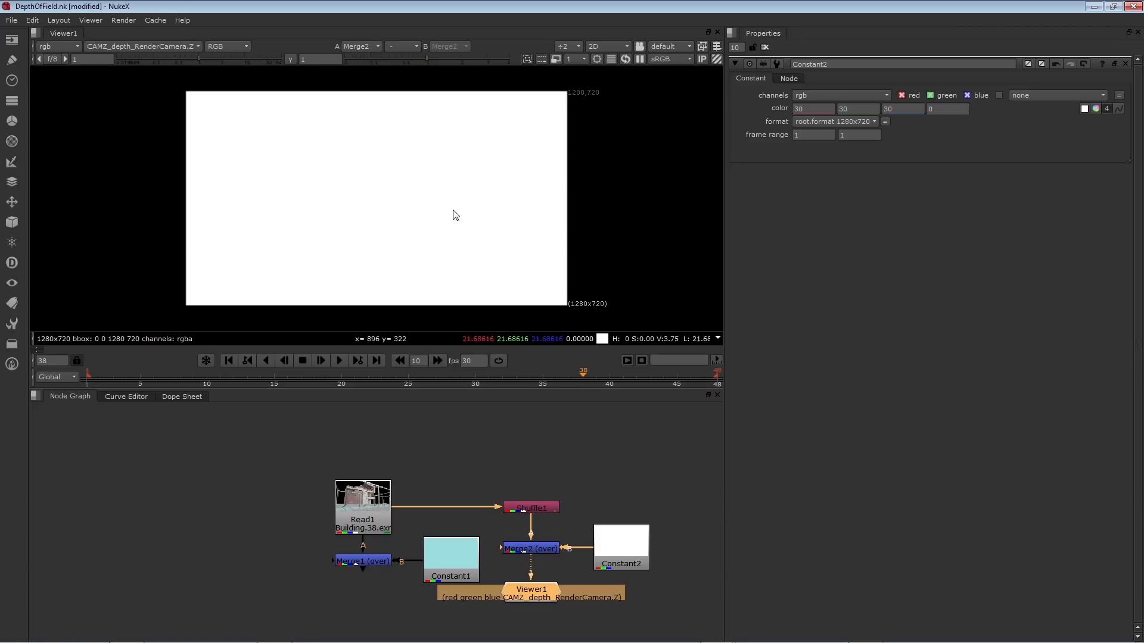
pyautogui.moveTo(529, 132)
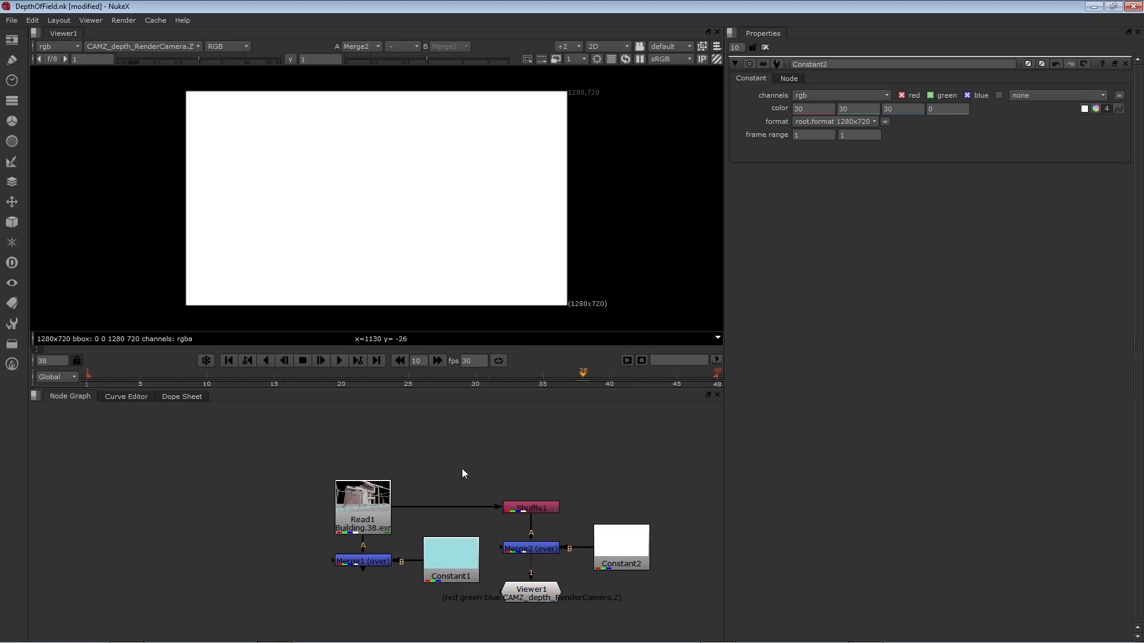
pyautogui.moveTo(478, 483)
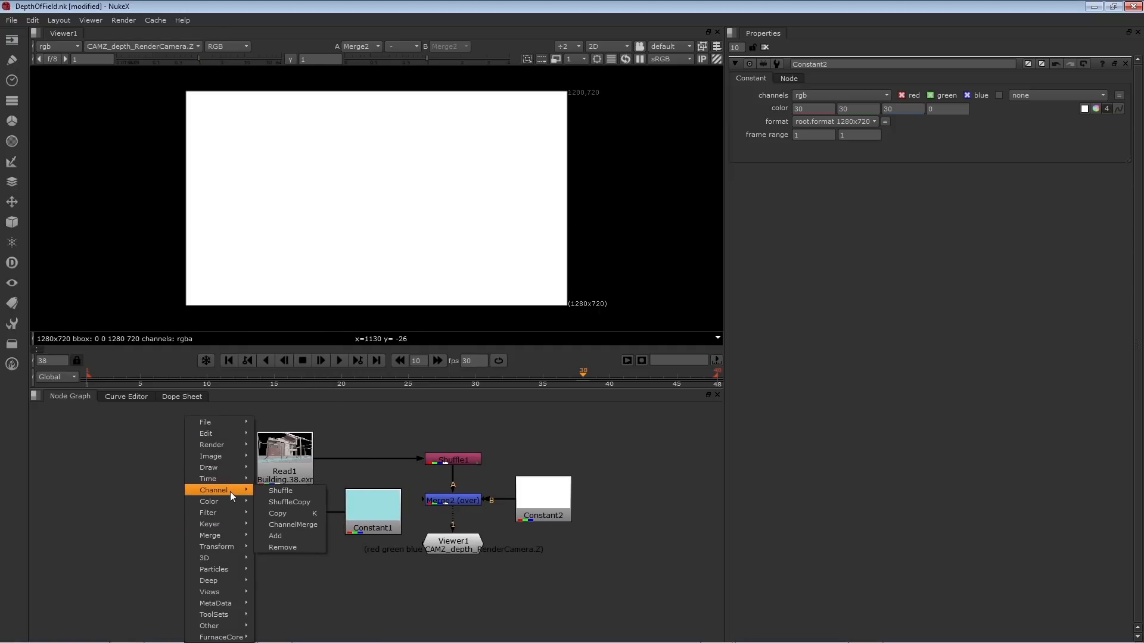
pyautogui.moveTo(290, 501)
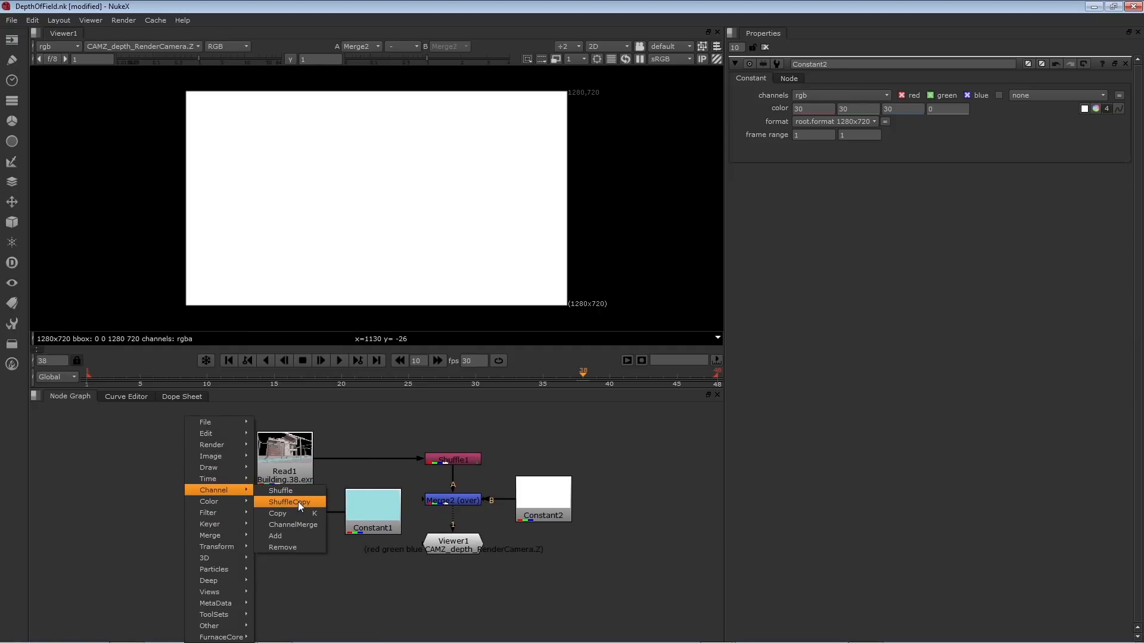
# Add ShuffleCopy1 with Merge1 as input 1 and Merge2 as input 2, and view it.
pyautogui.click(290, 502)
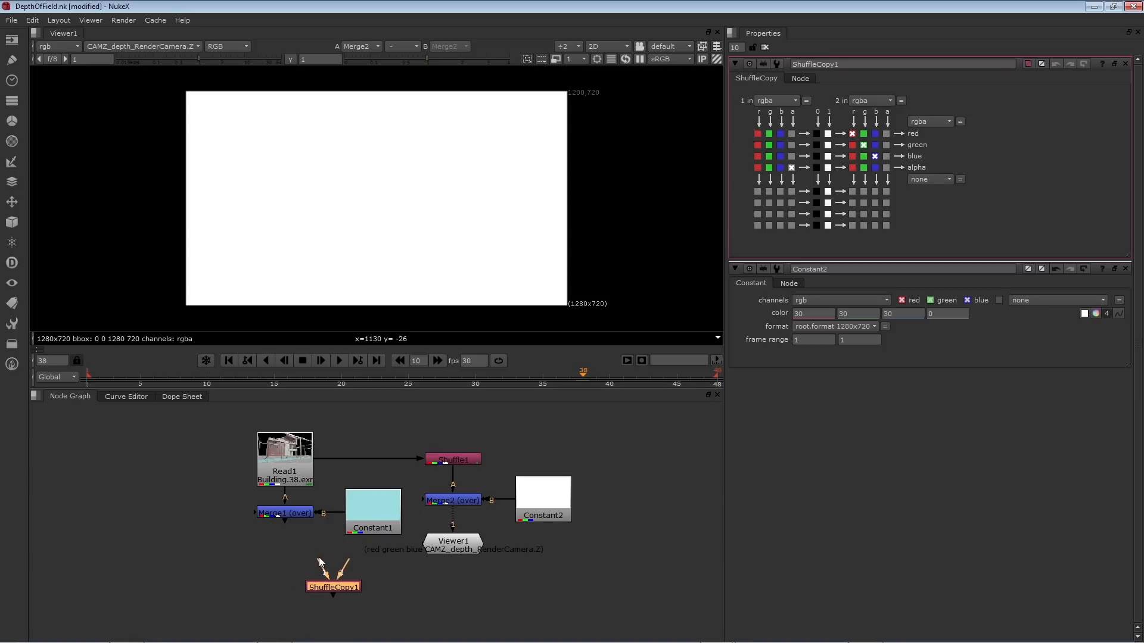
pyautogui.moveTo(285, 525); pyautogui.dragTo(333, 586)
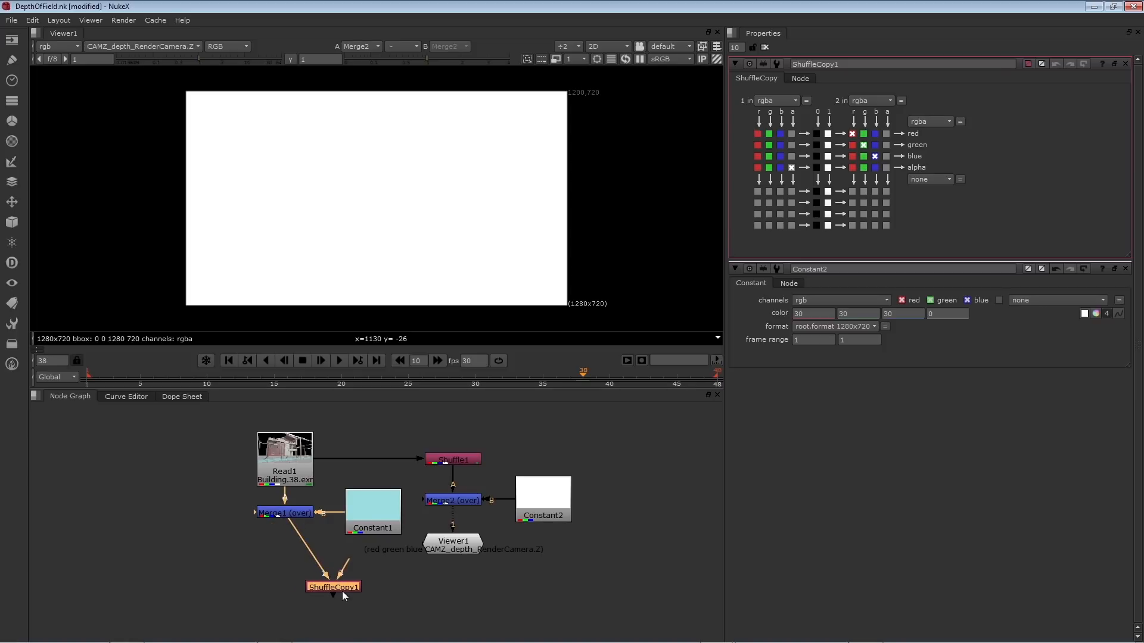
pyautogui.moveTo(333, 586); pyautogui.dragTo(354, 590)
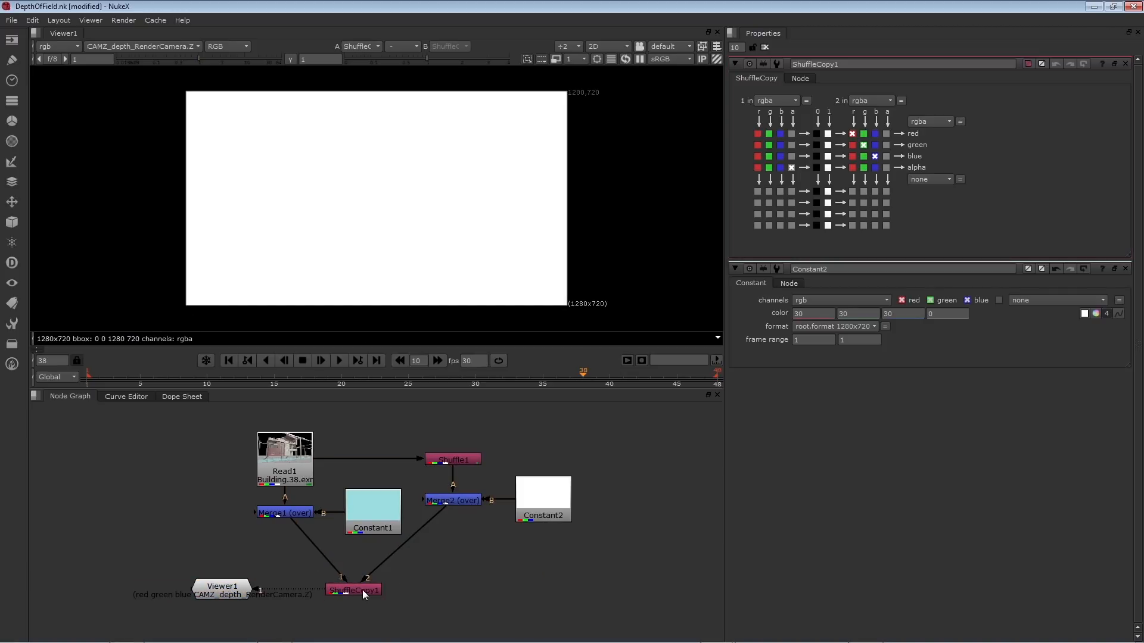
pyautogui.click(353, 590)
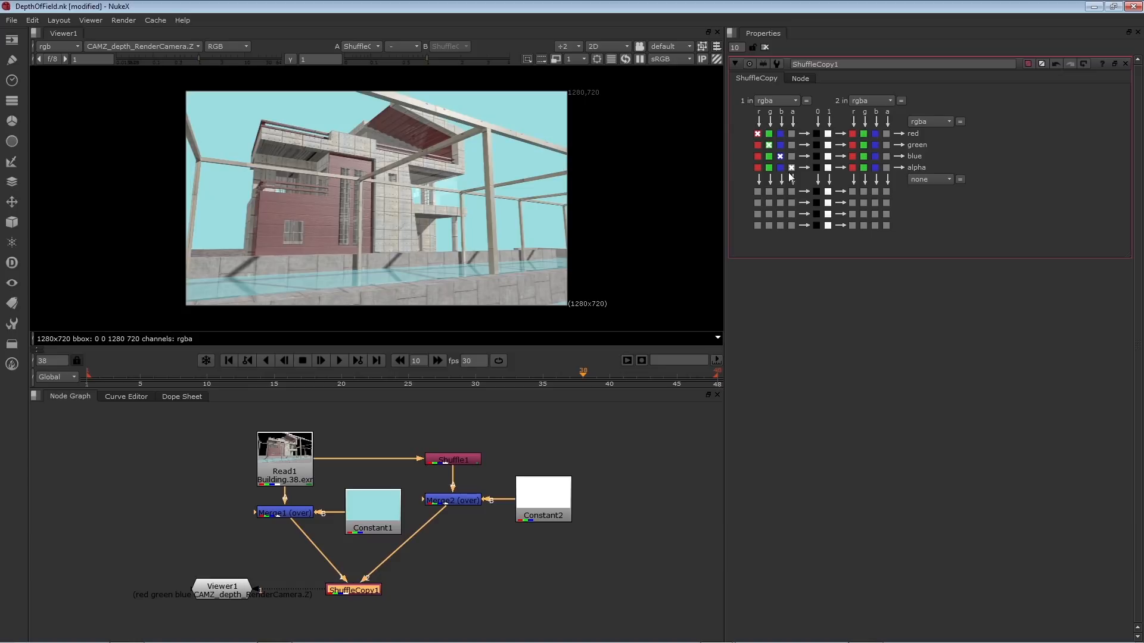
pyautogui.moveTo(914, 197)
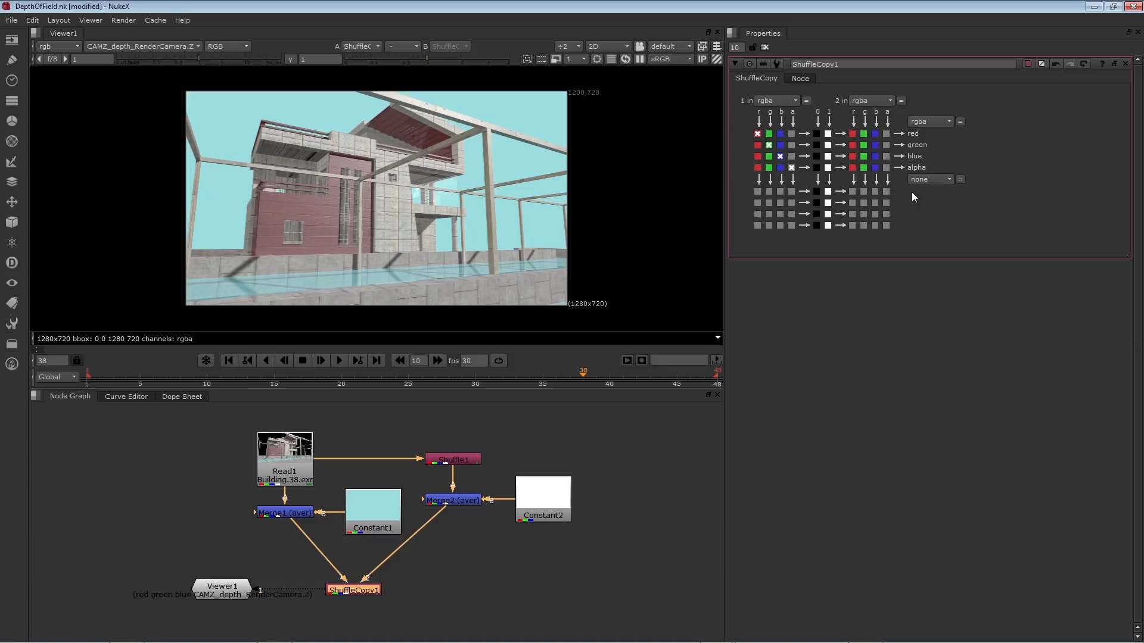
# Set ShuffleCopy1's extra output layer to depth.
pyautogui.click(931, 180)
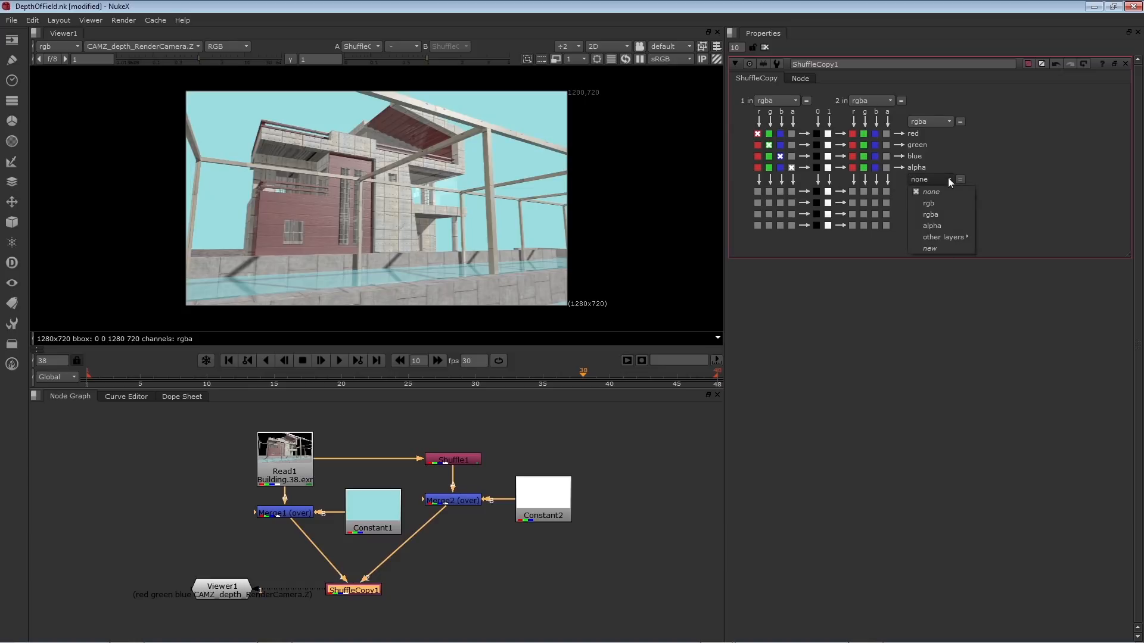
pyautogui.moveTo(943, 236)
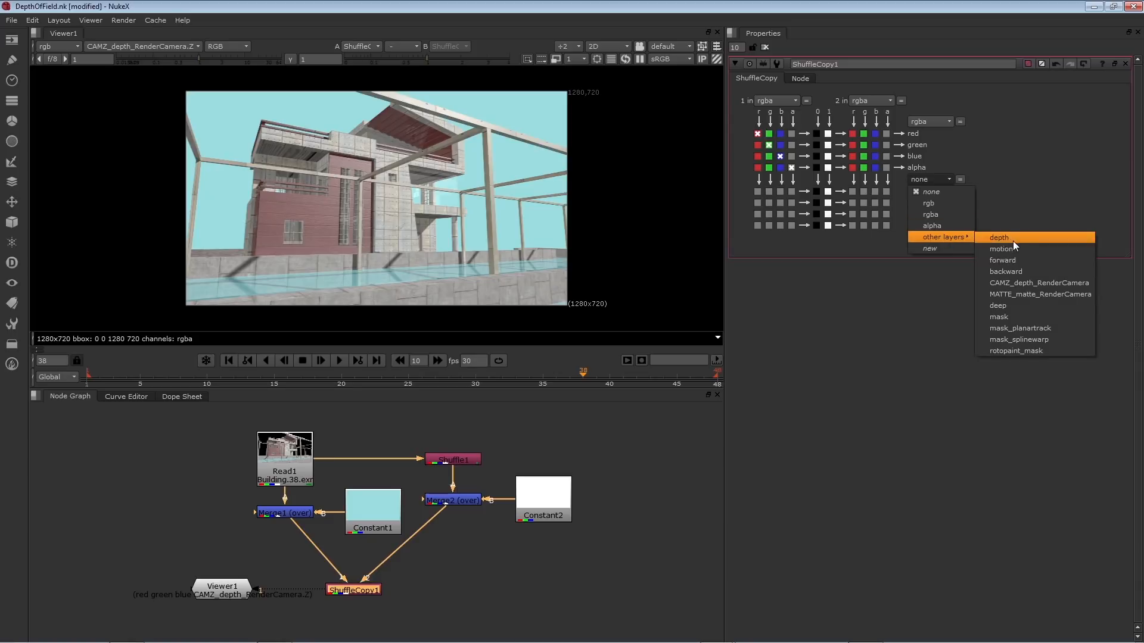
pyautogui.click(999, 238)
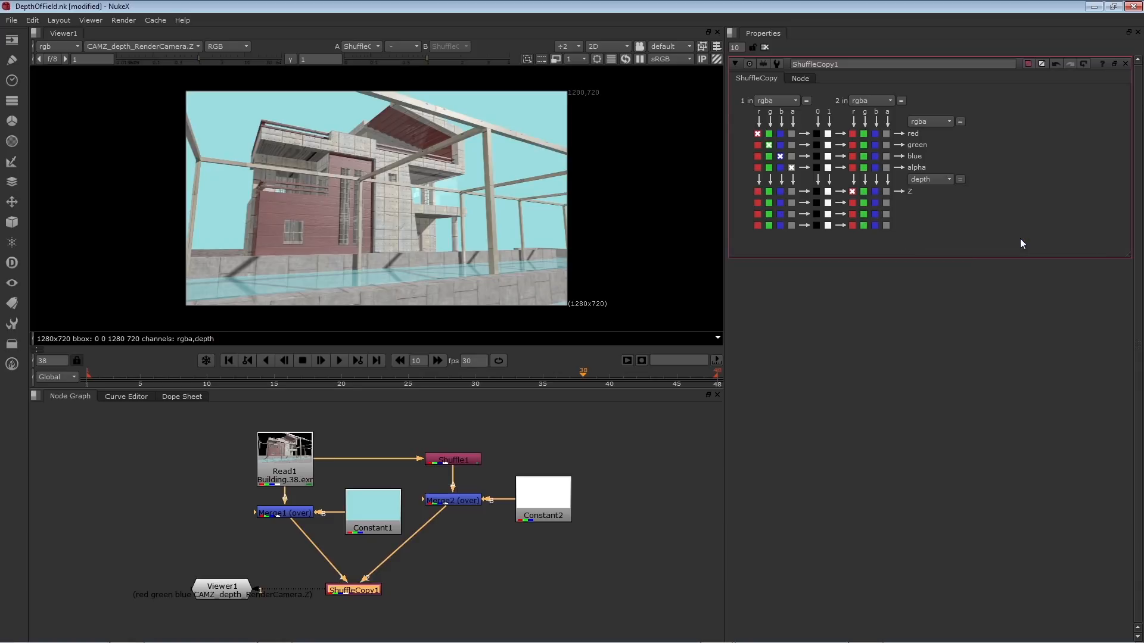
pyautogui.moveTo(926, 198)
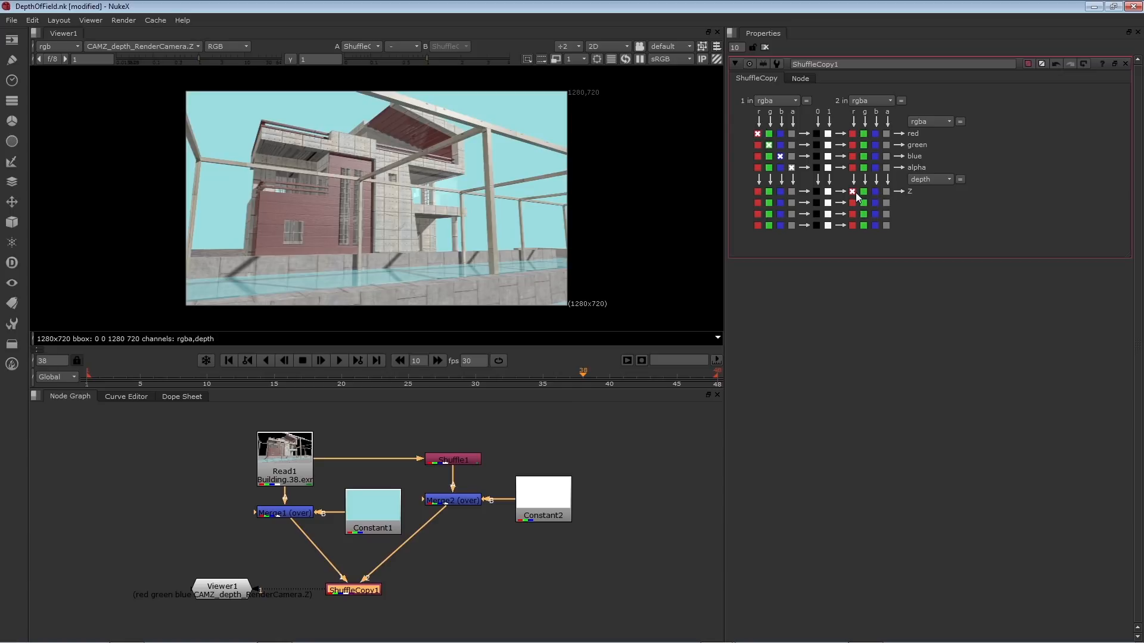
pyautogui.moveTo(859, 119)
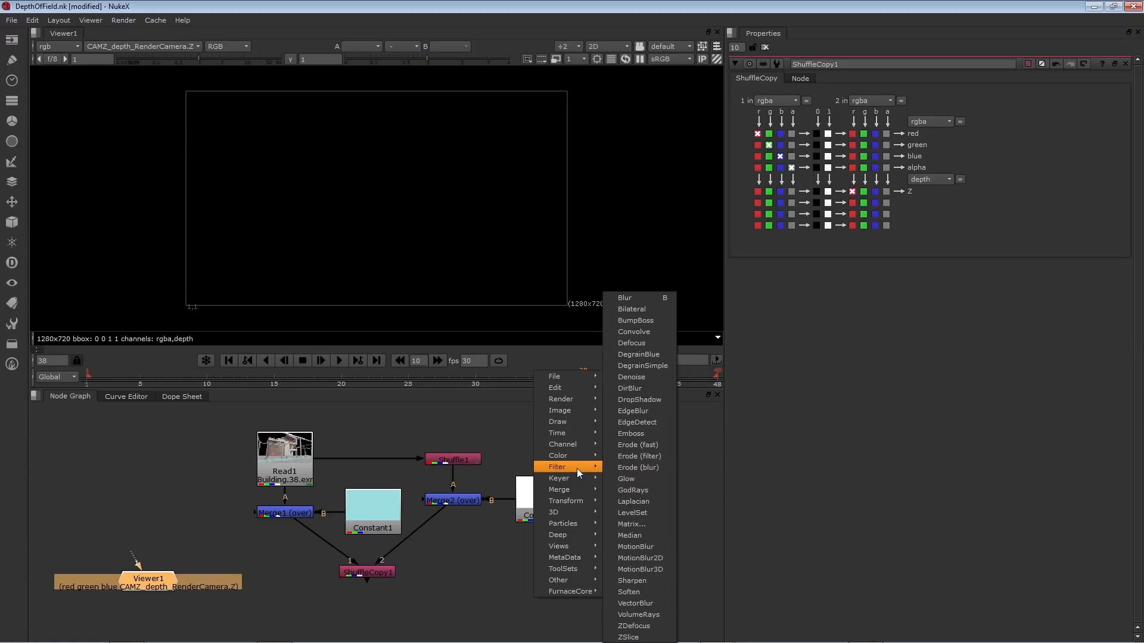
pyautogui.moveTo(639, 615)
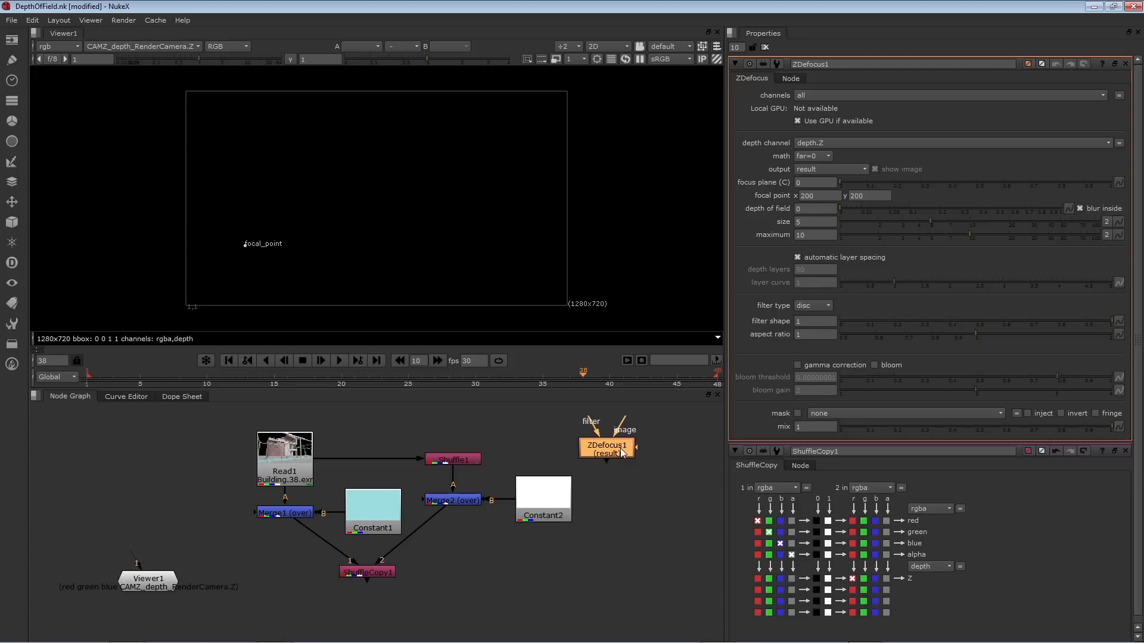
# Place ZDefocus1 below ShuffleCopy1 and feed ShuffleCopy1 into its image input.
pyautogui.moveTo(607, 445); pyautogui.dragTo(342, 571)
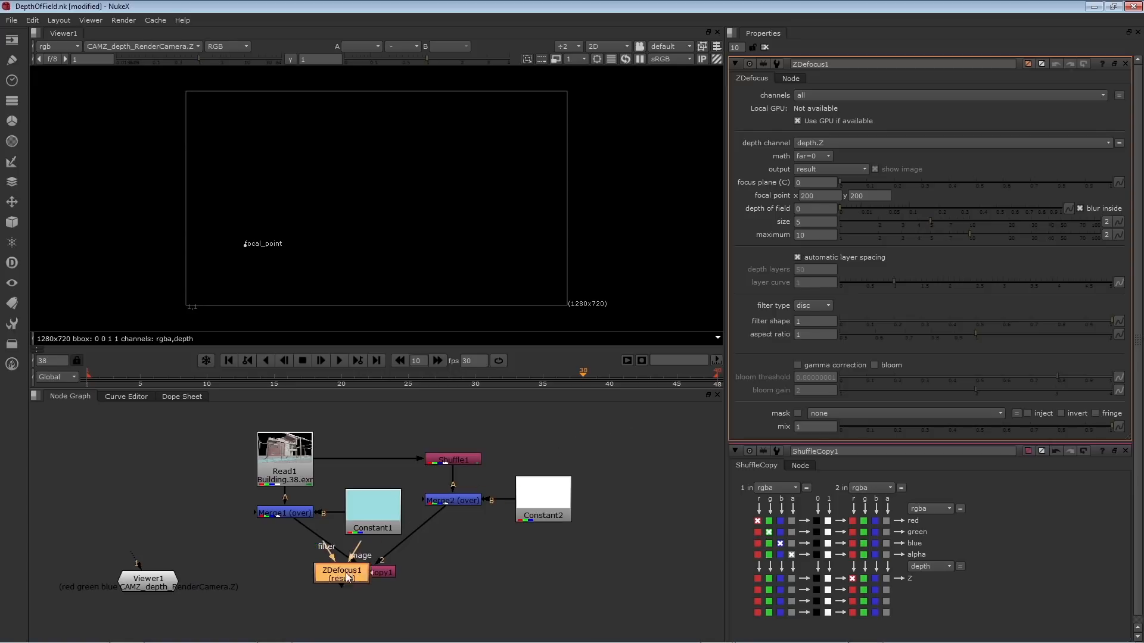
pyautogui.moveTo(340, 575); pyautogui.dragTo(272, 584)
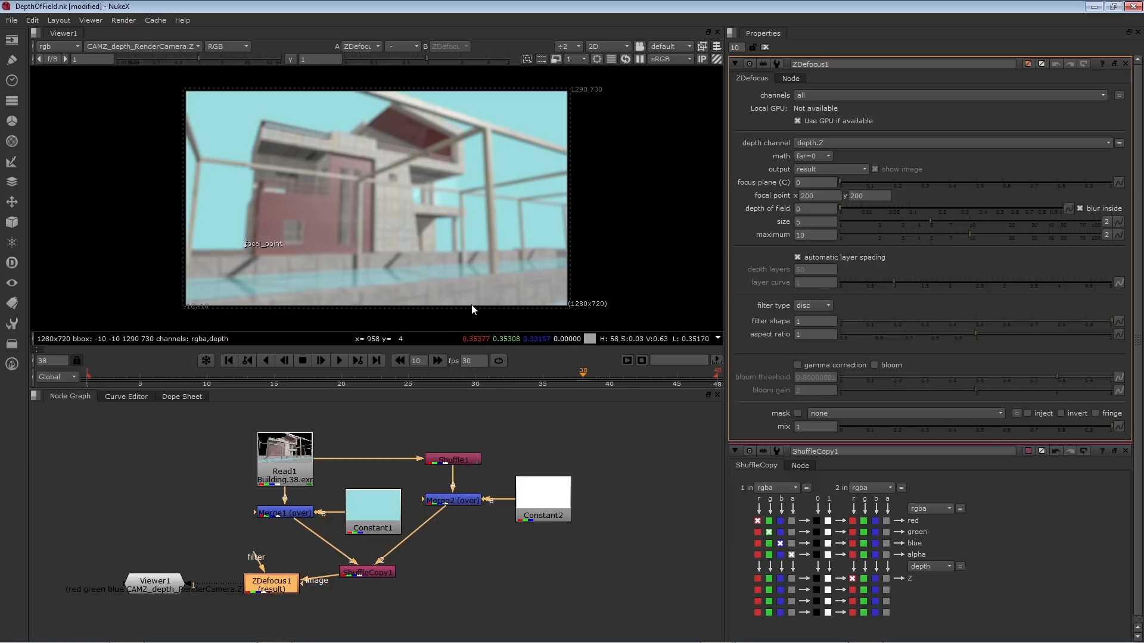
pyautogui.moveTo(460, 282)
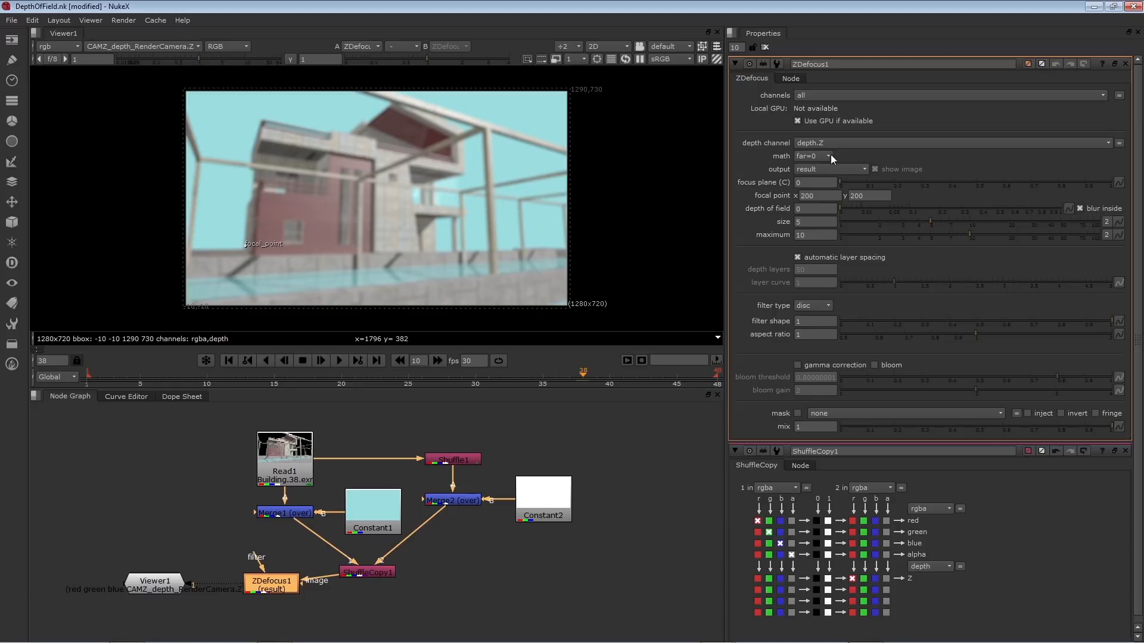
pyautogui.moveTo(844, 152)
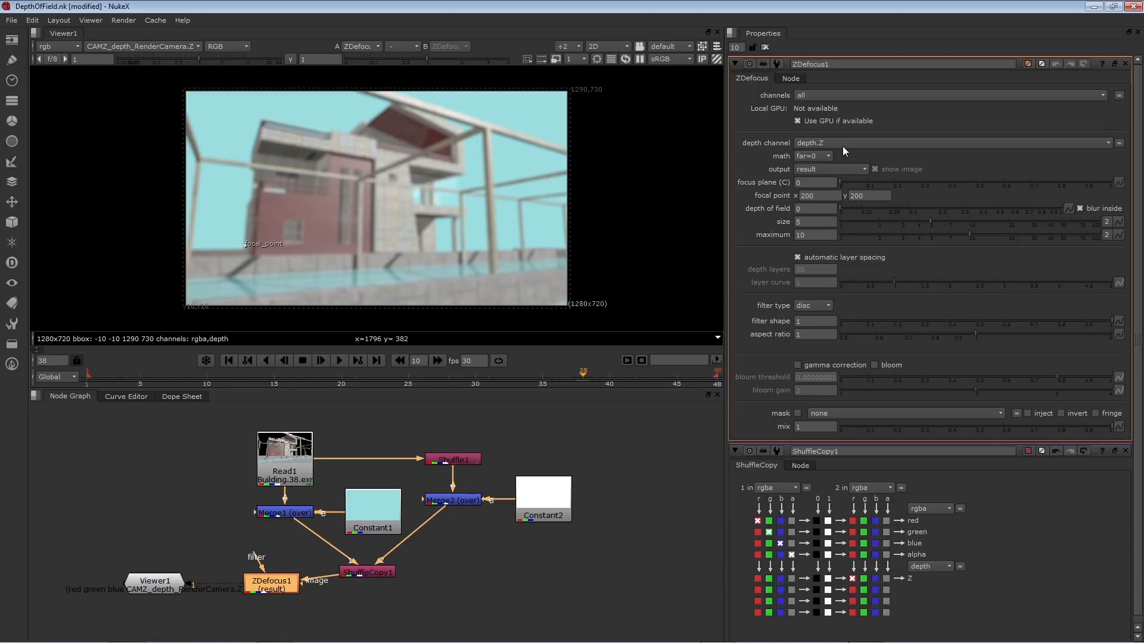
pyautogui.moveTo(788, 161)
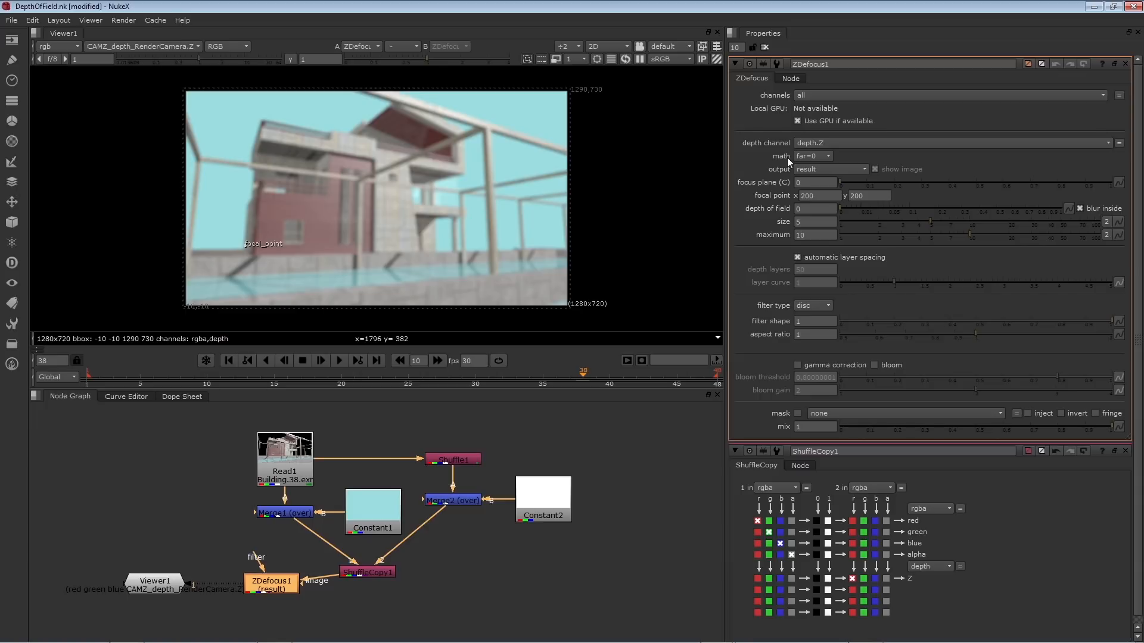
# Change ZDefocus1's math mode from far=0 to depth.
pyautogui.click(812, 155)
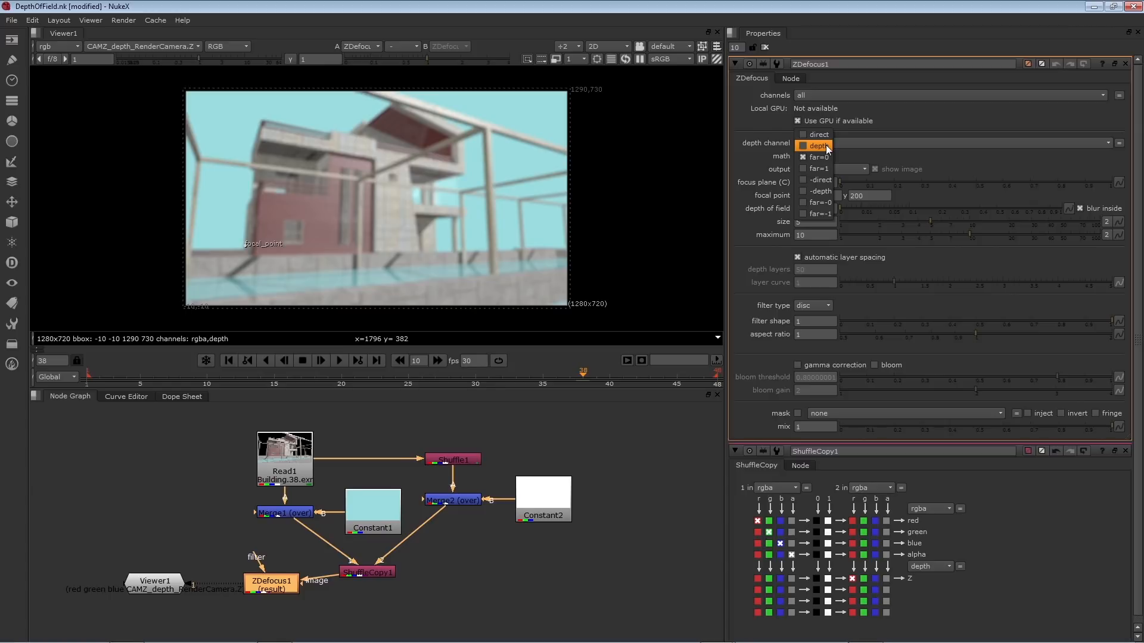
pyautogui.click(817, 145)
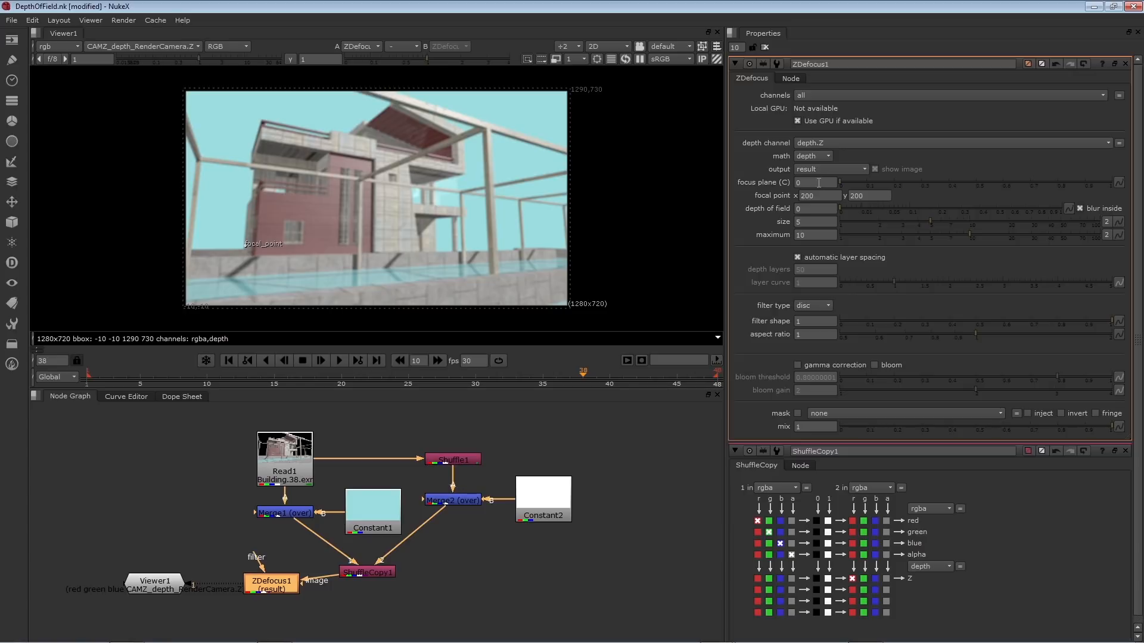
# Enter 2, then correct the ZDefocus1 focus plane to 24.
pyautogui.click(815, 182)
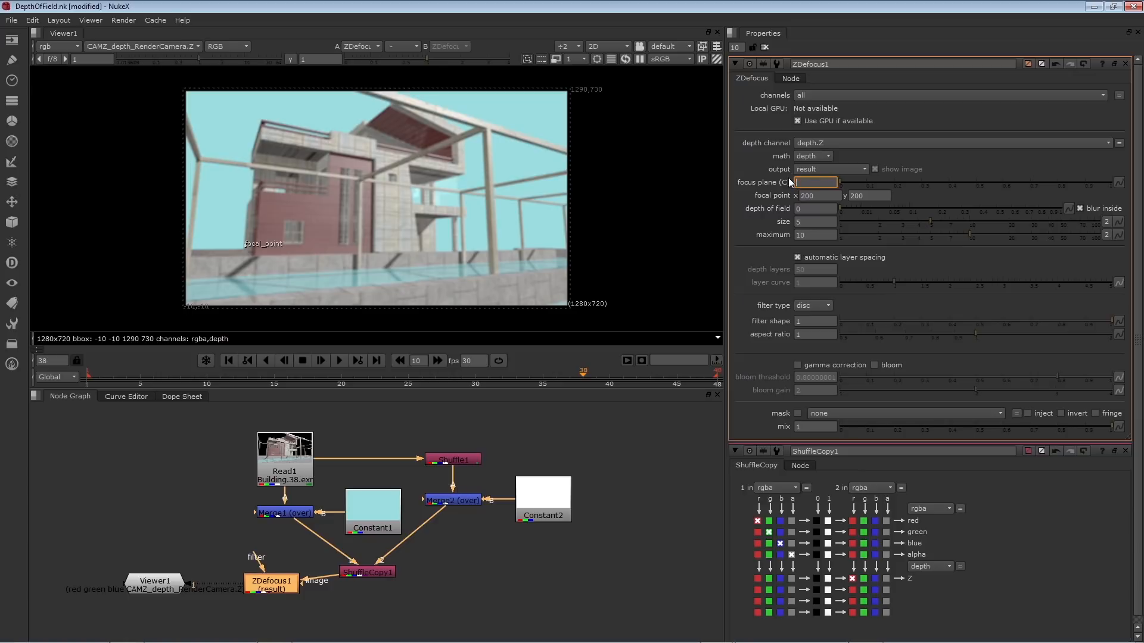
pyautogui.write('2')
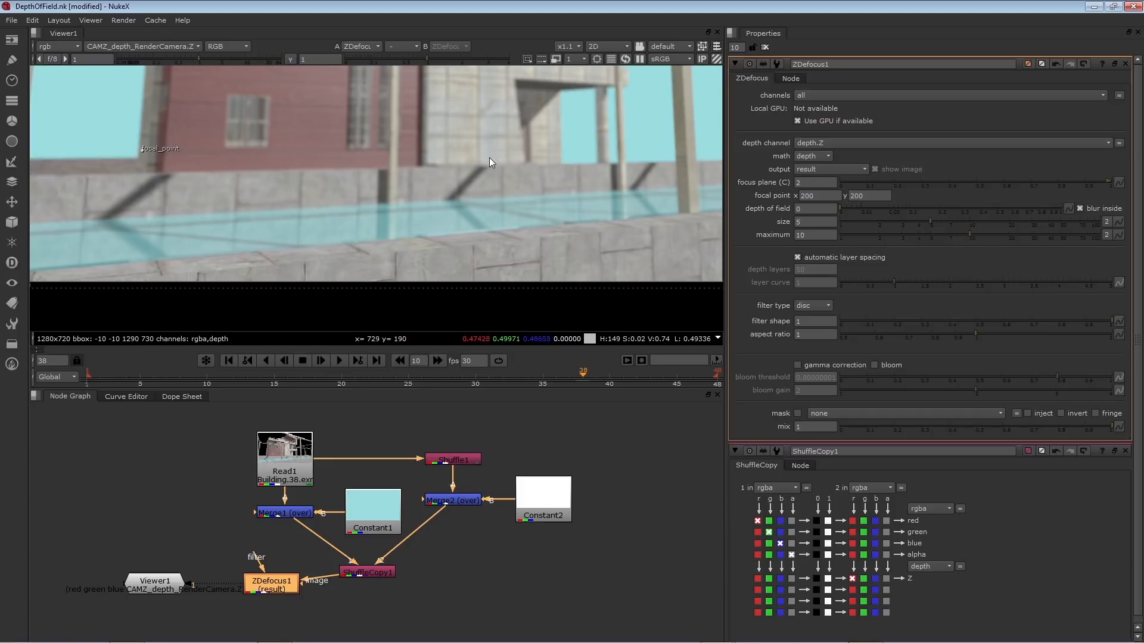
pyautogui.moveTo(355, 261)
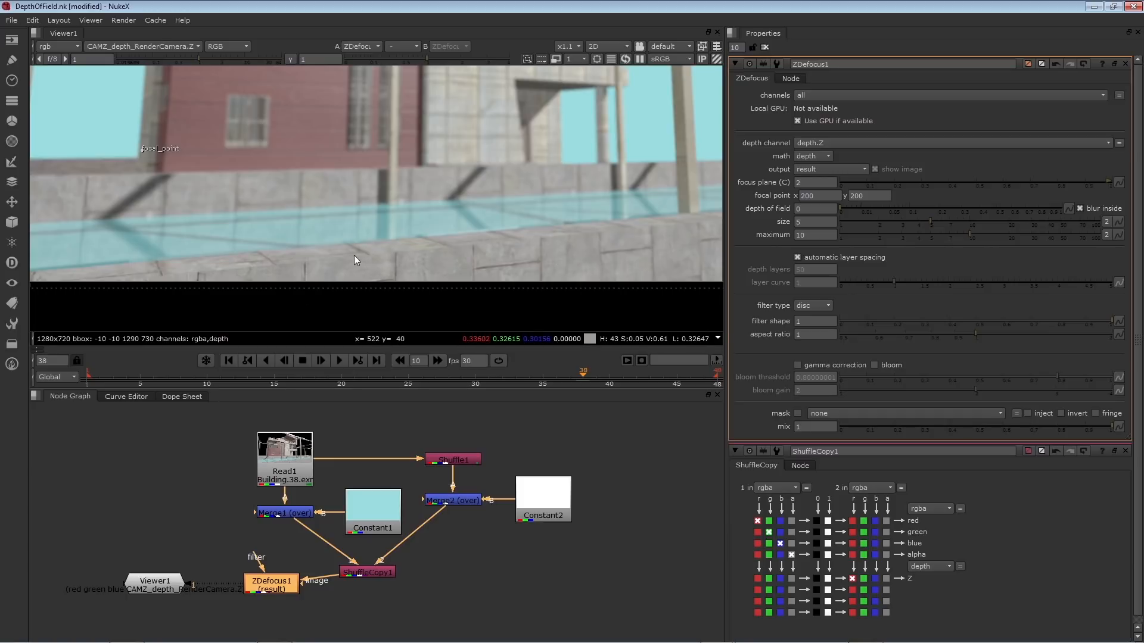
pyautogui.click(814, 182)
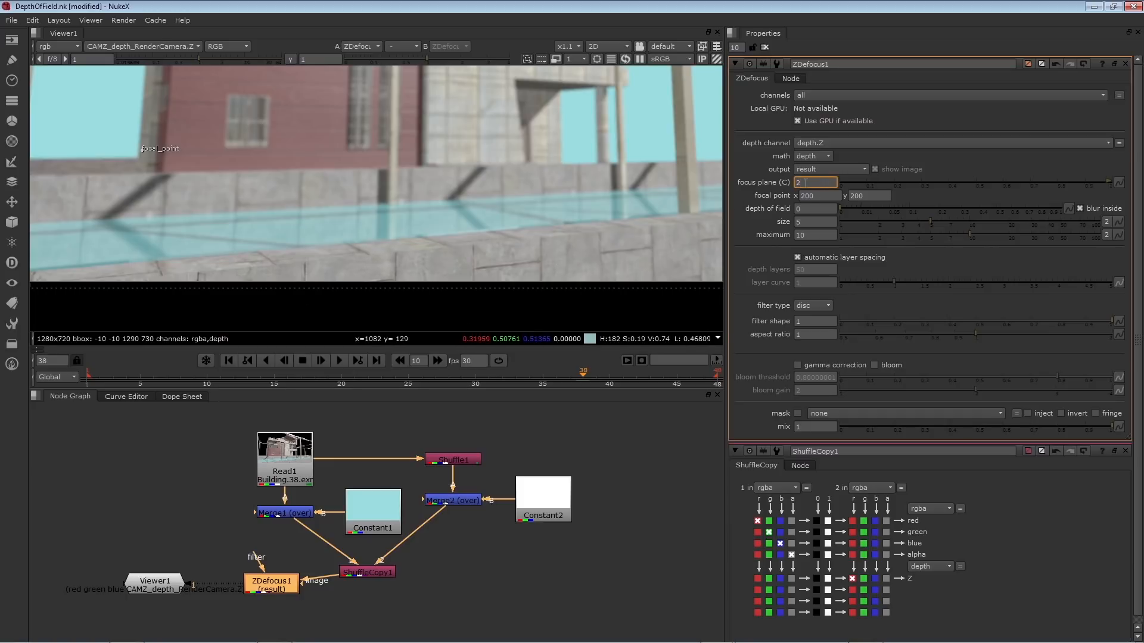
pyautogui.write('24')
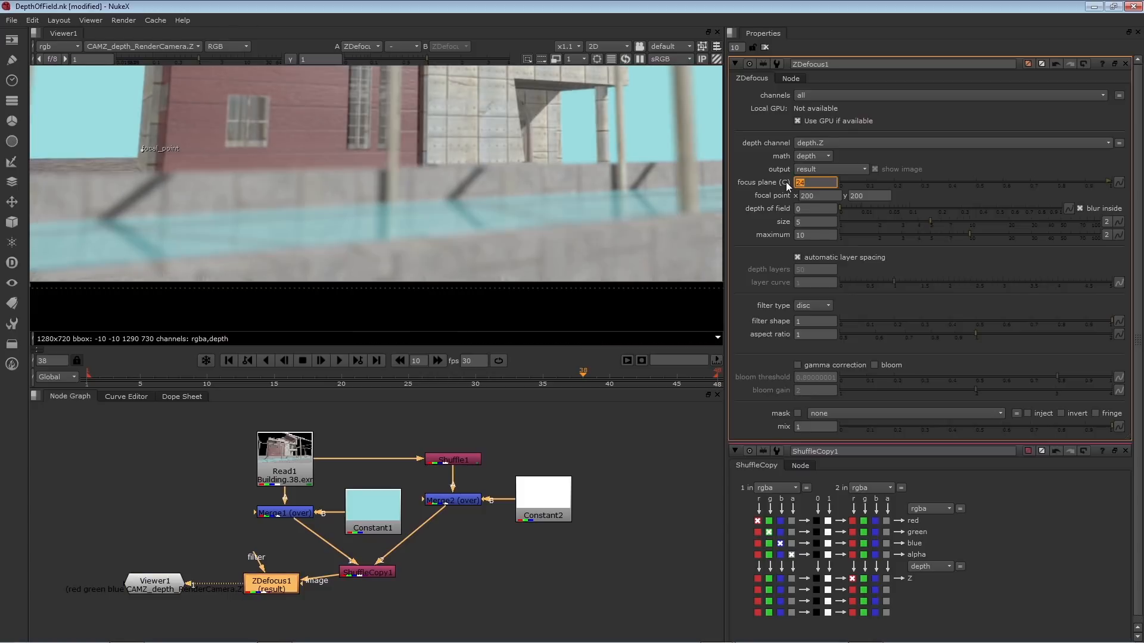
pyautogui.moveTo(563, 142)
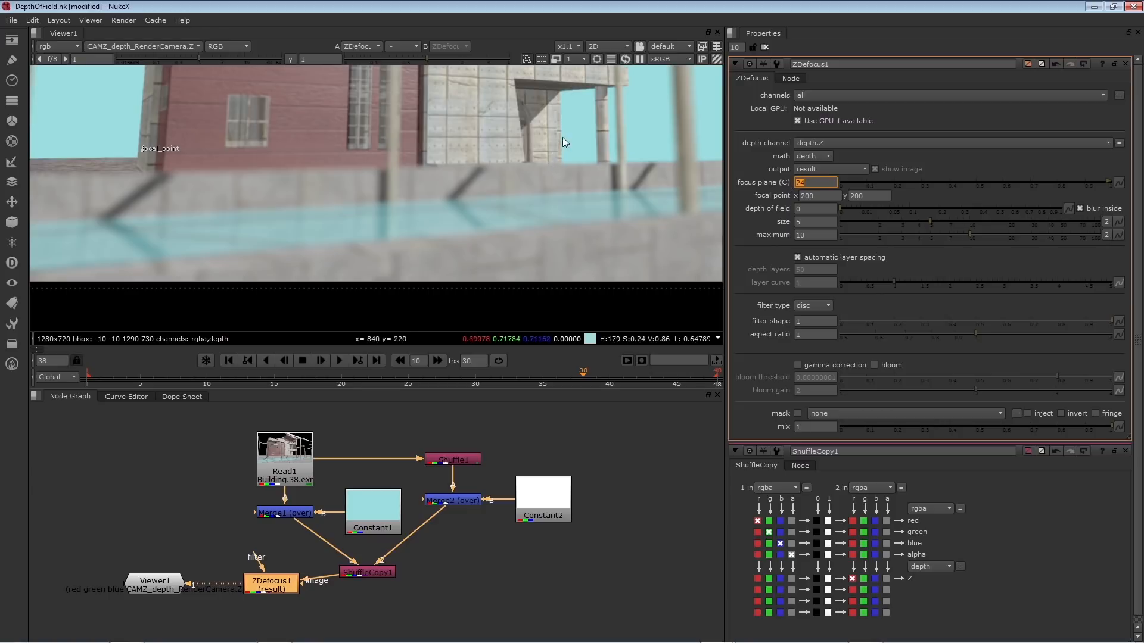
pyautogui.moveTo(494, 115)
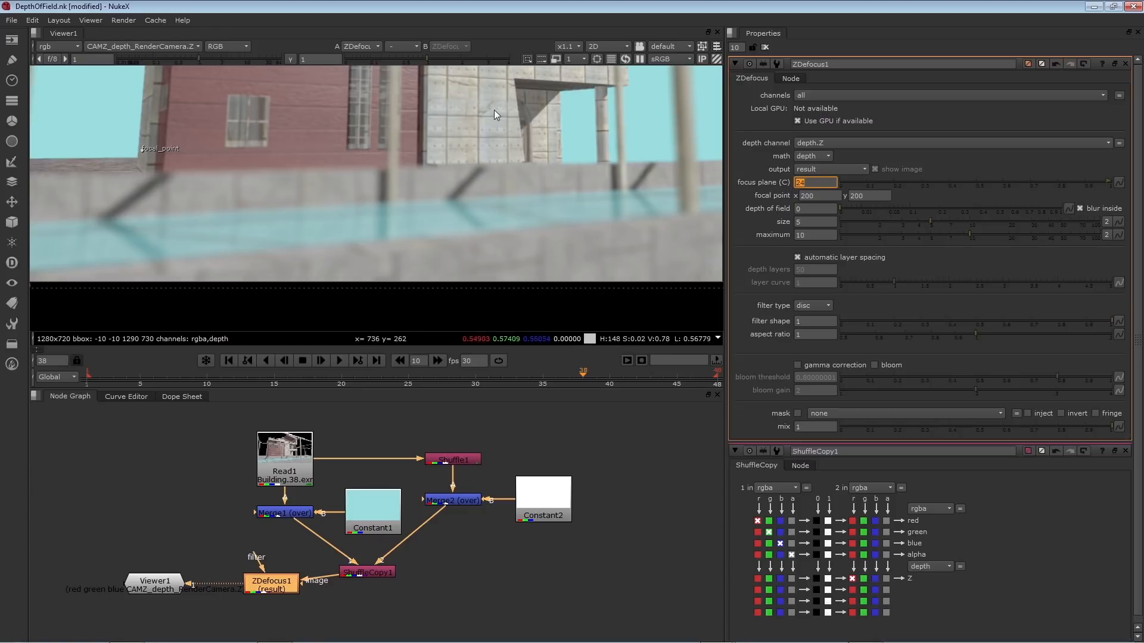
pyautogui.moveTo(541, 141)
pyautogui.write('10')
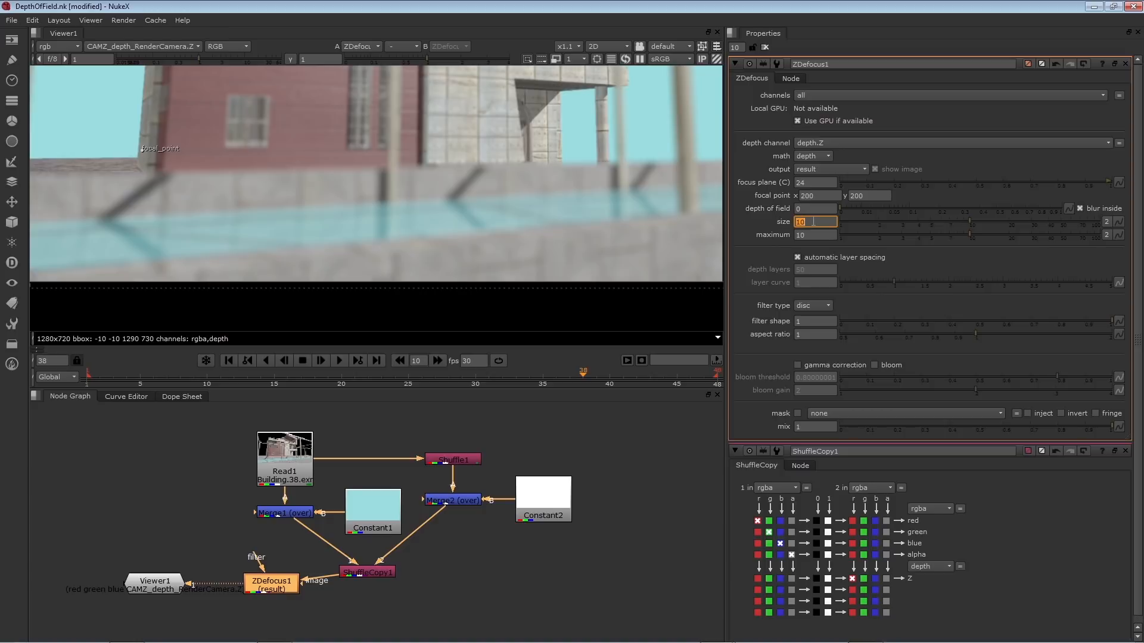
# Raise ZDefocus1's maximum blur limit to 20.
pyautogui.click(815, 235)
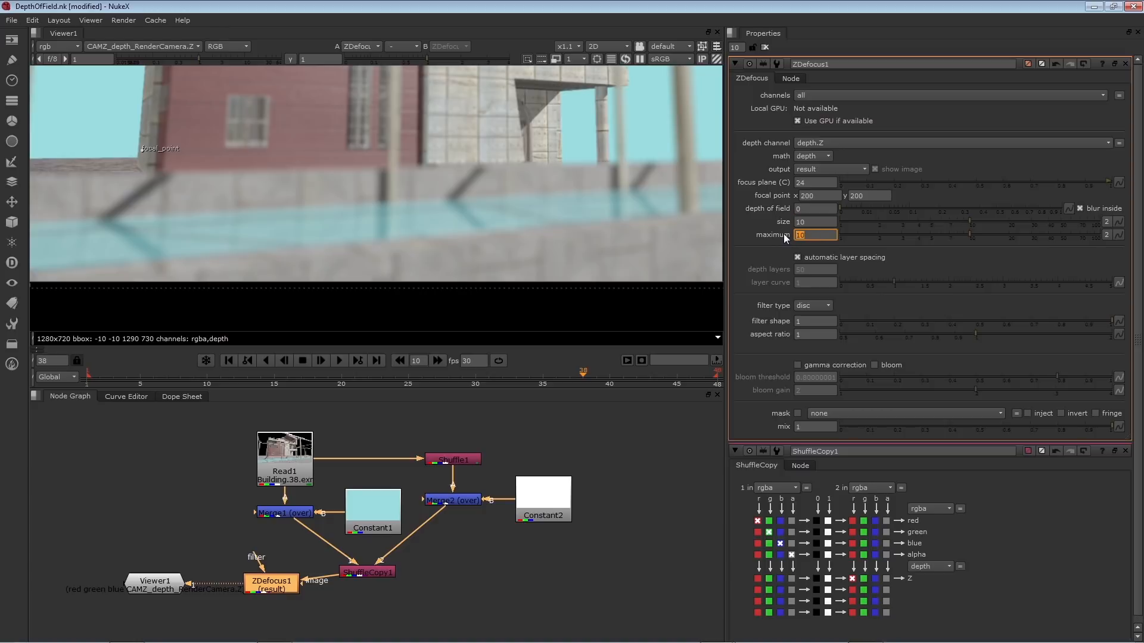
pyautogui.write('20')
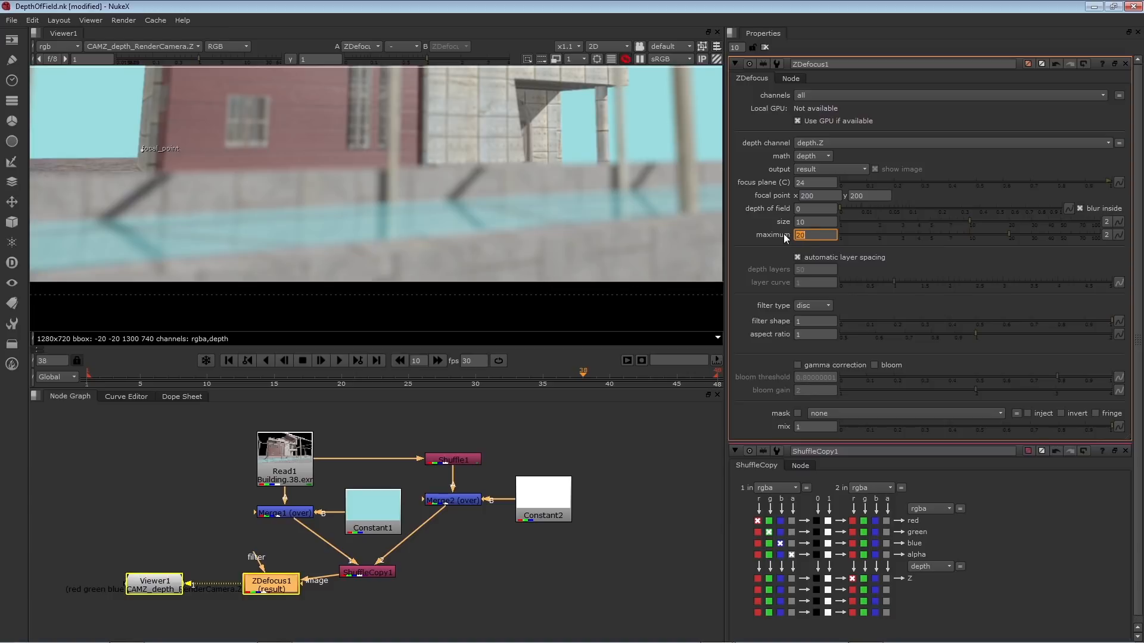
pyautogui.moveTo(570, 192)
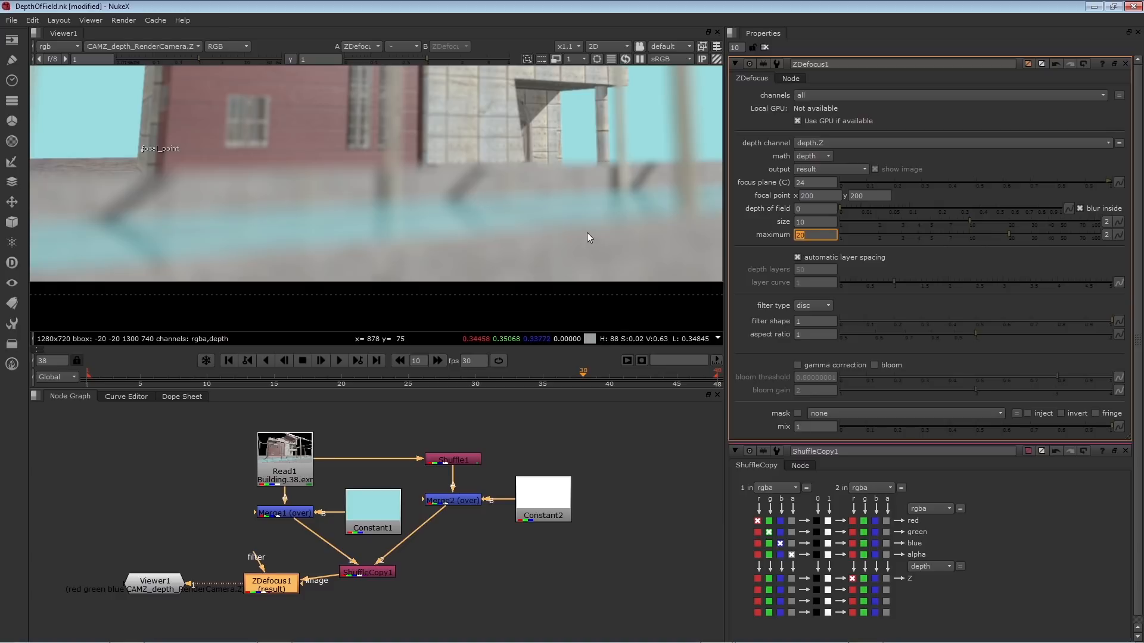
pyautogui.moveTo(553, 177)
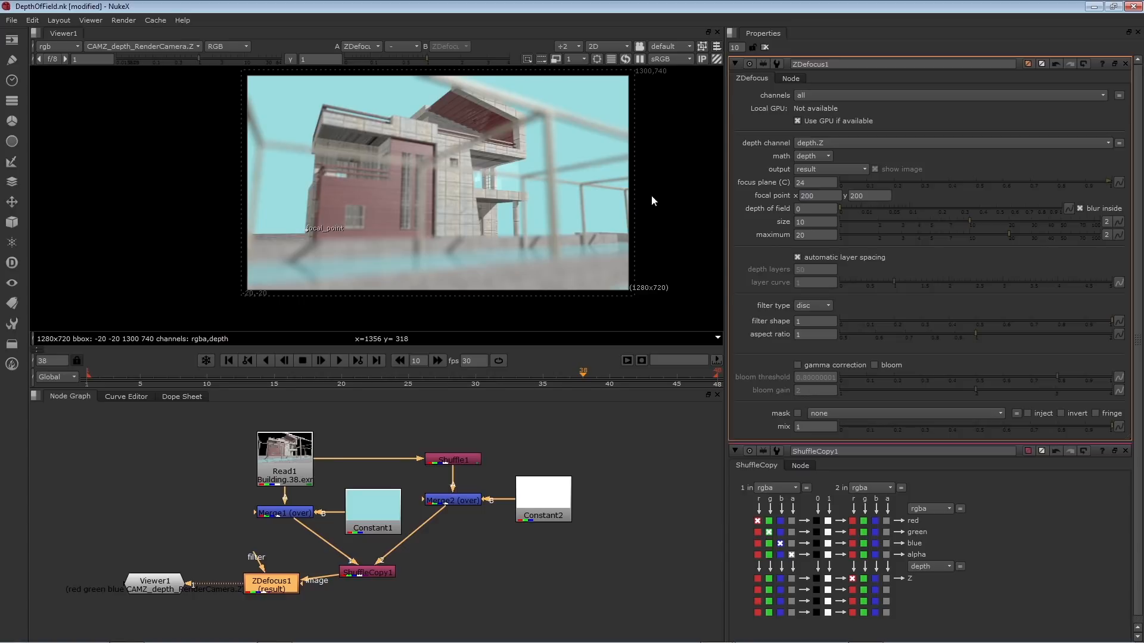
# Narrow ZDefocus1's depth of field to 0.5.
pyautogui.click(814, 235)
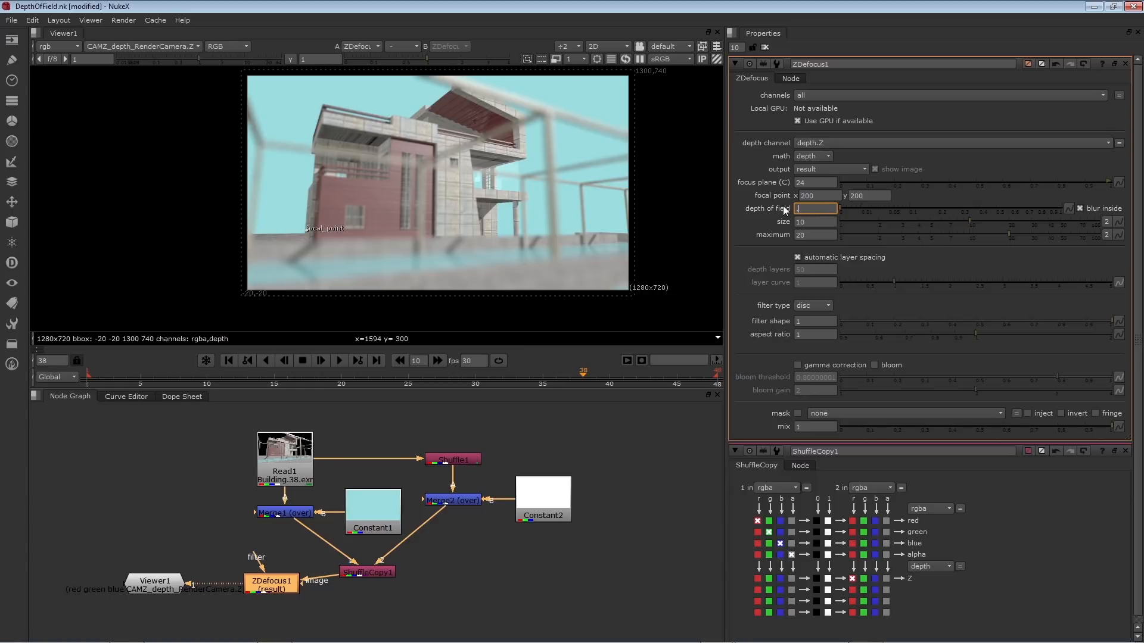
pyautogui.write('0.5')
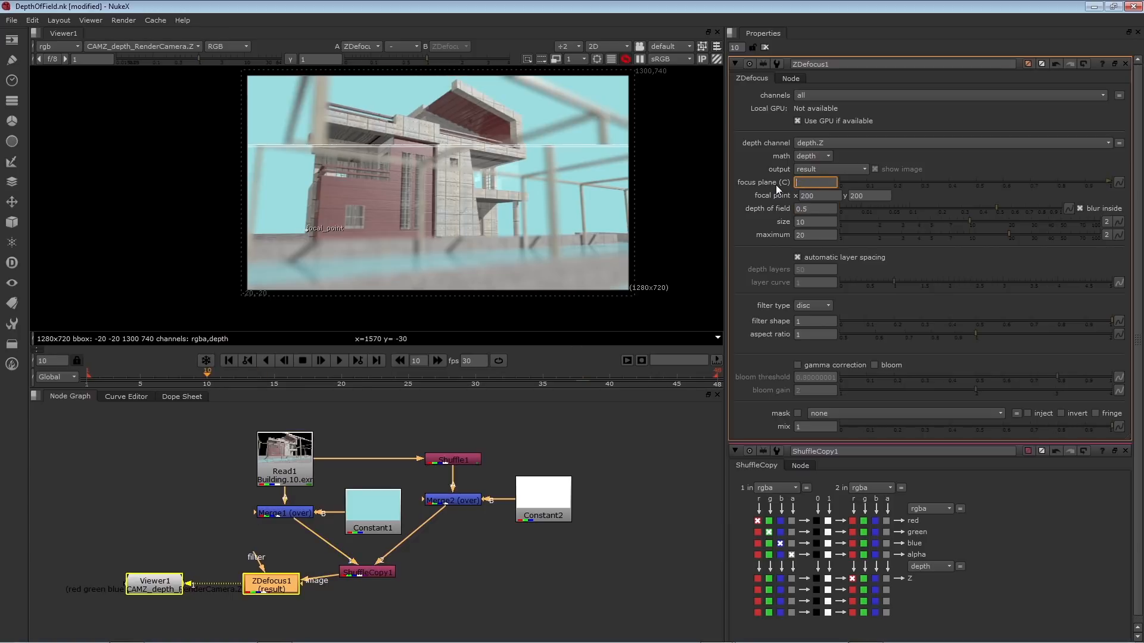
# Key focus plane 2.2 at frame 10 and 18 at frame 38.
pyautogui.write('2.')
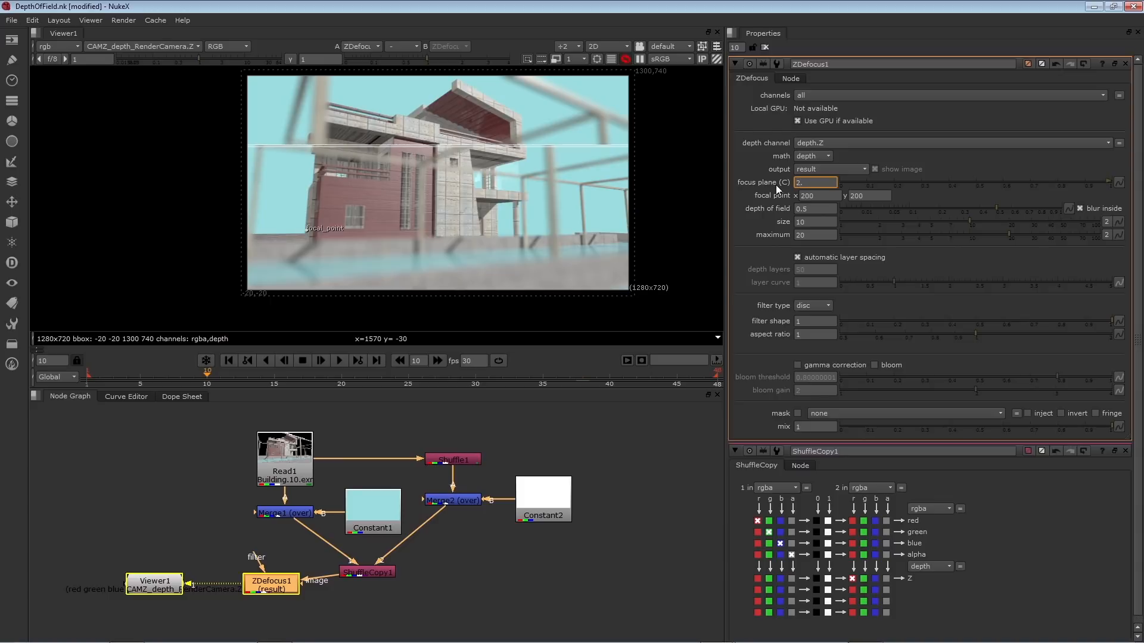
pyautogui.write('2.2')
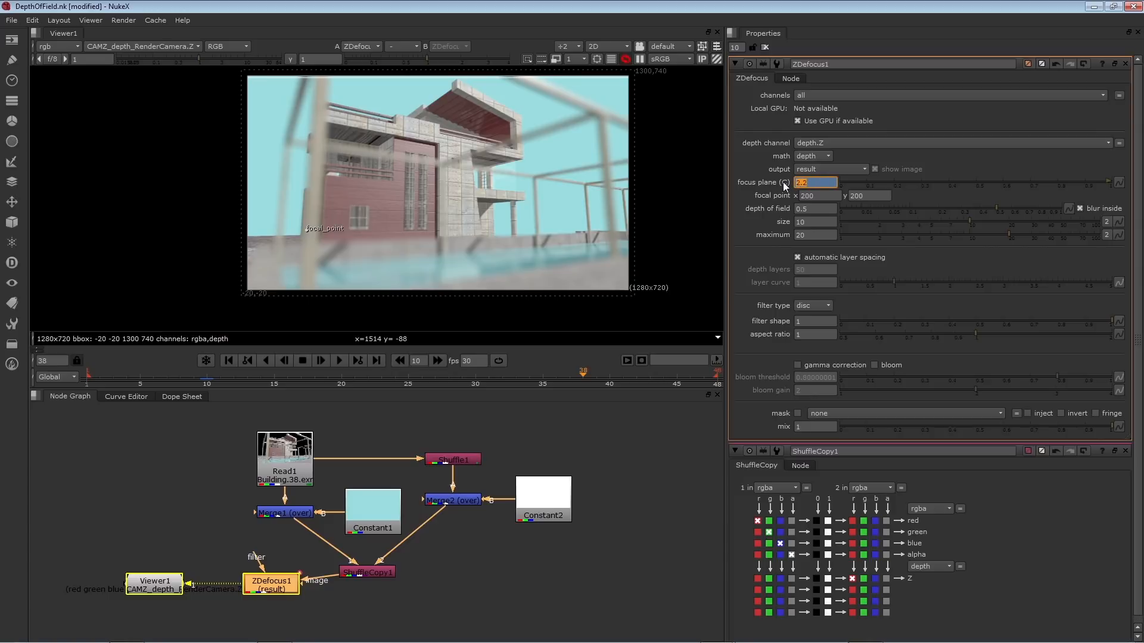
pyautogui.write('18')
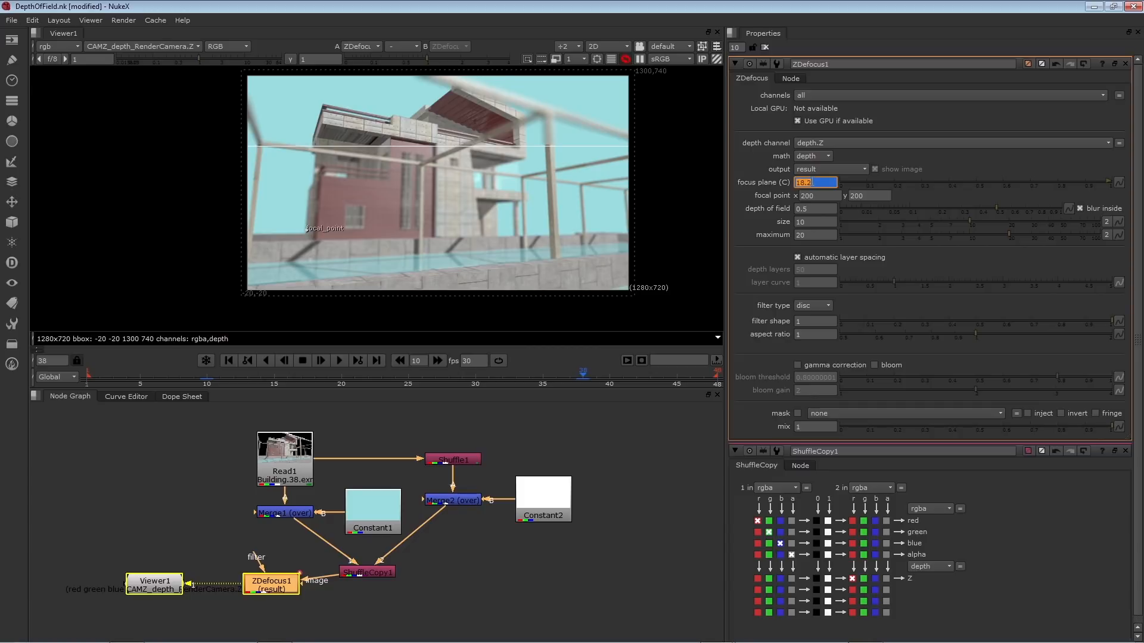
pyautogui.moveTo(657, 200)
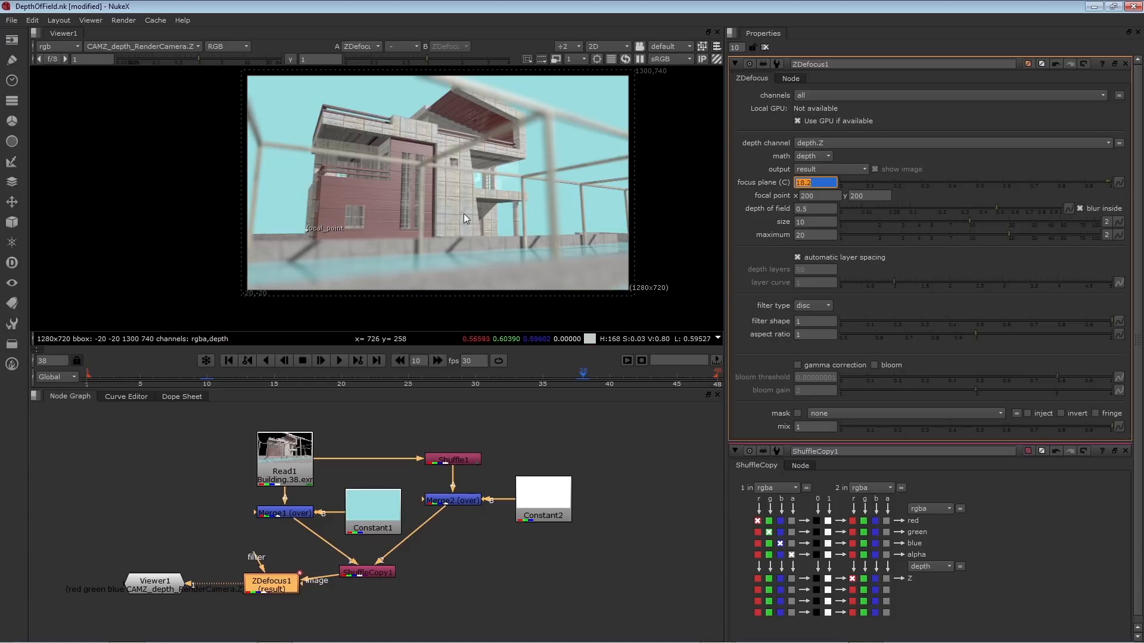
pyautogui.moveTo(439, 328)
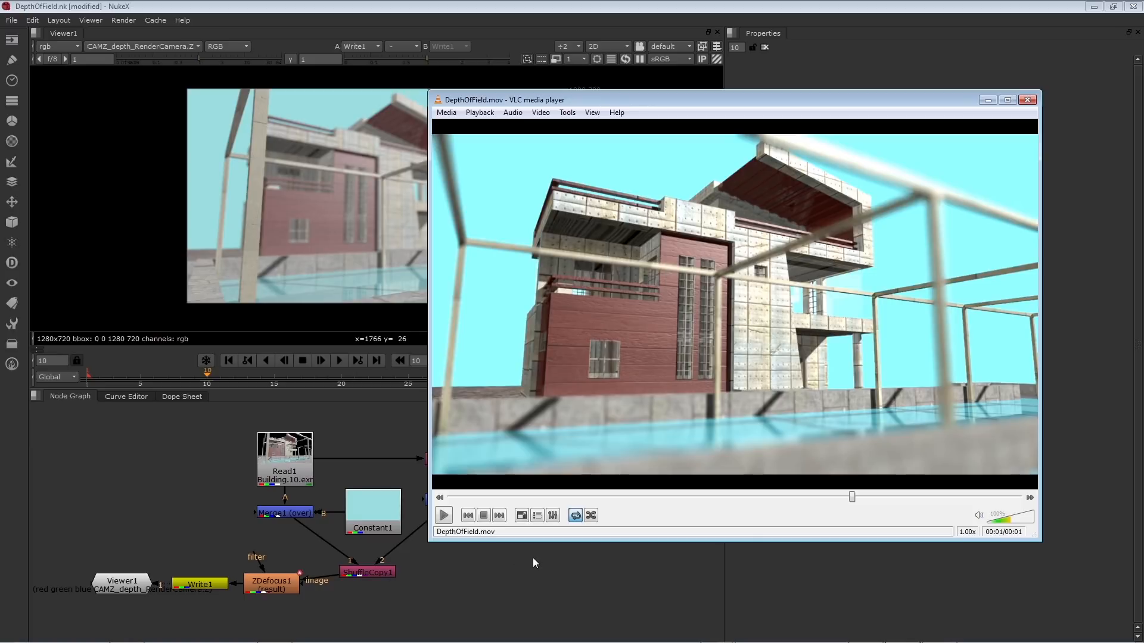
# Play DepthOfField.mov, replay it from the start, then pause.
pyautogui.click(444, 516)
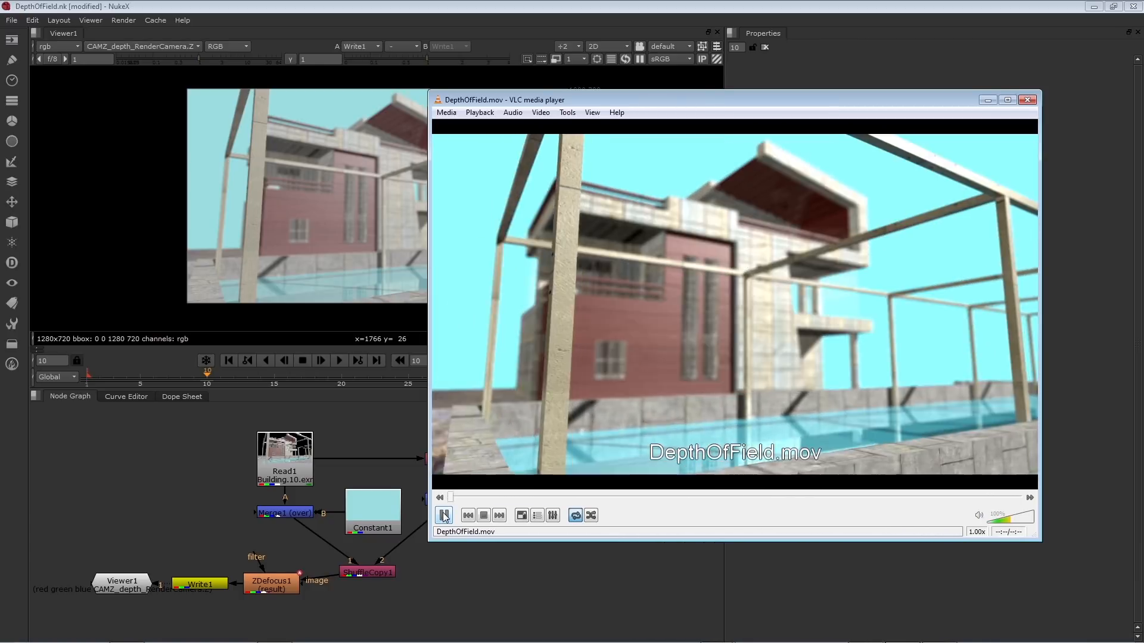
pyautogui.click(444, 516)
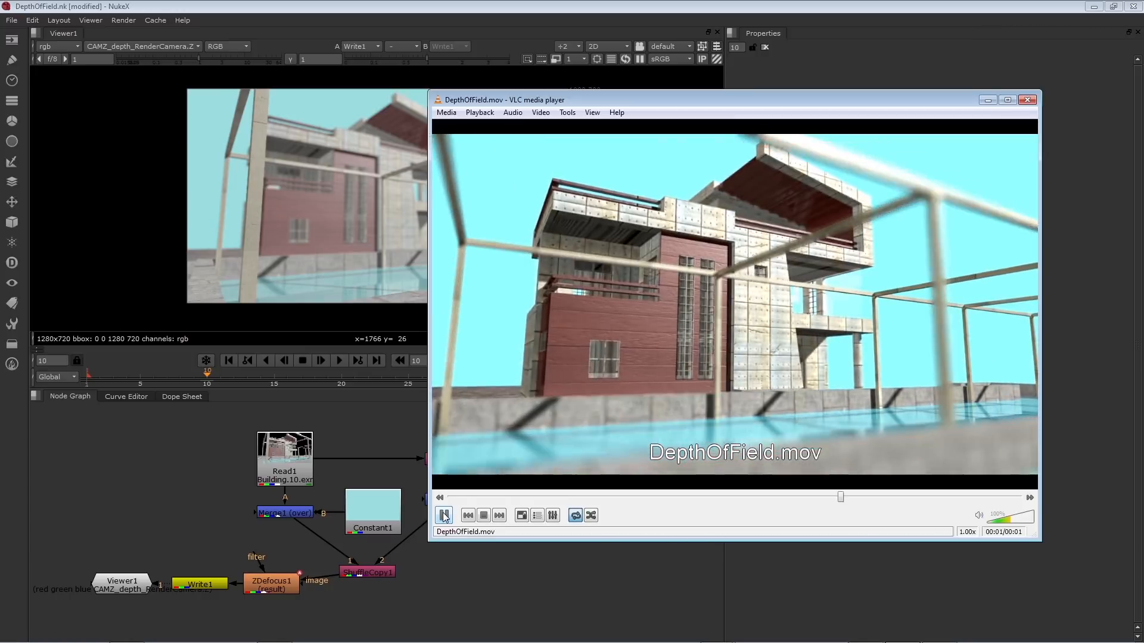
pyautogui.click(444, 515)
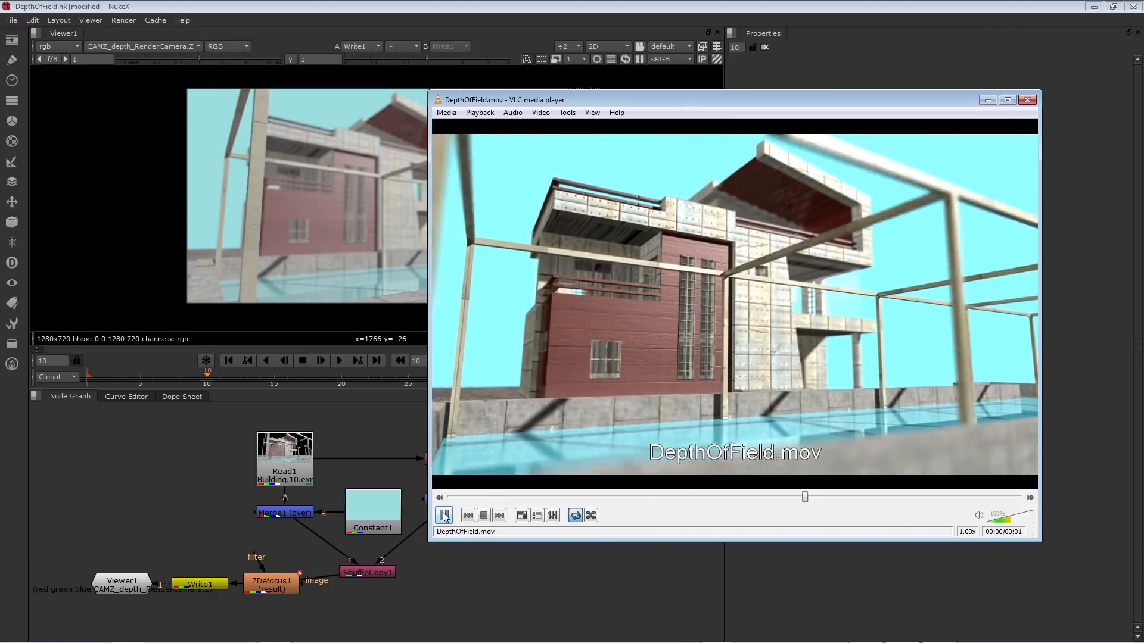
pyautogui.click(444, 514)
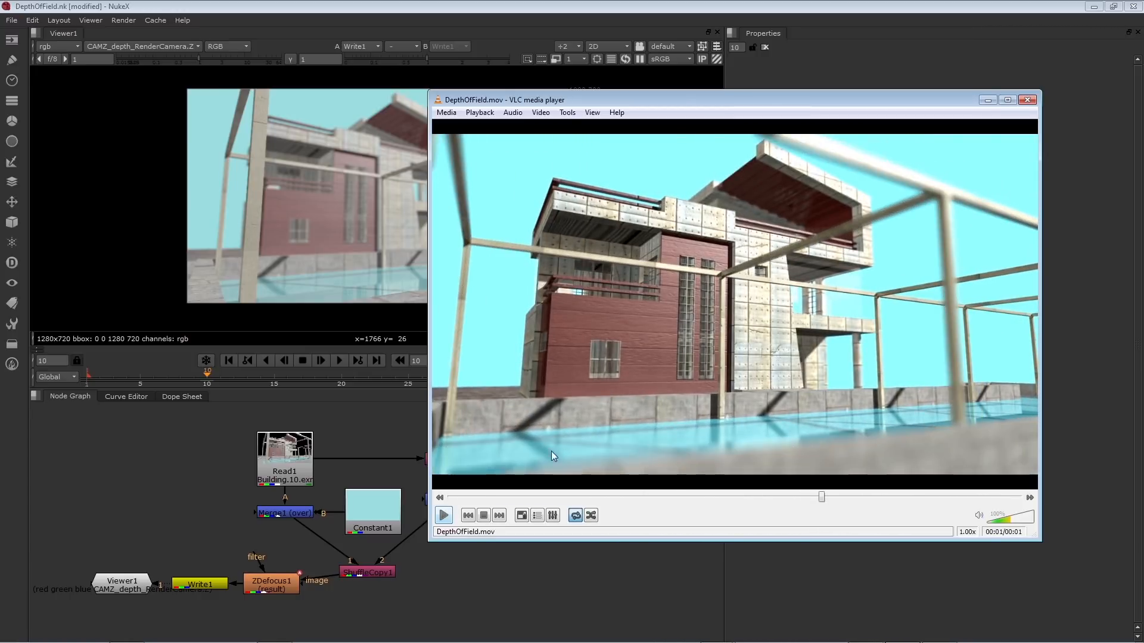